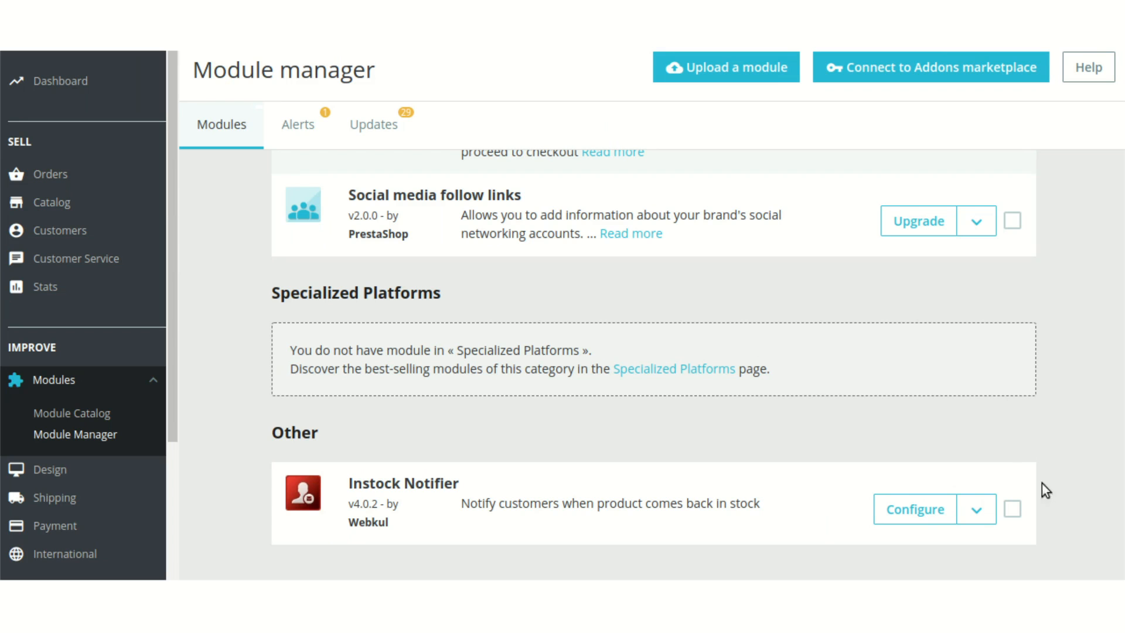
pyautogui.moveTo(1009, 471)
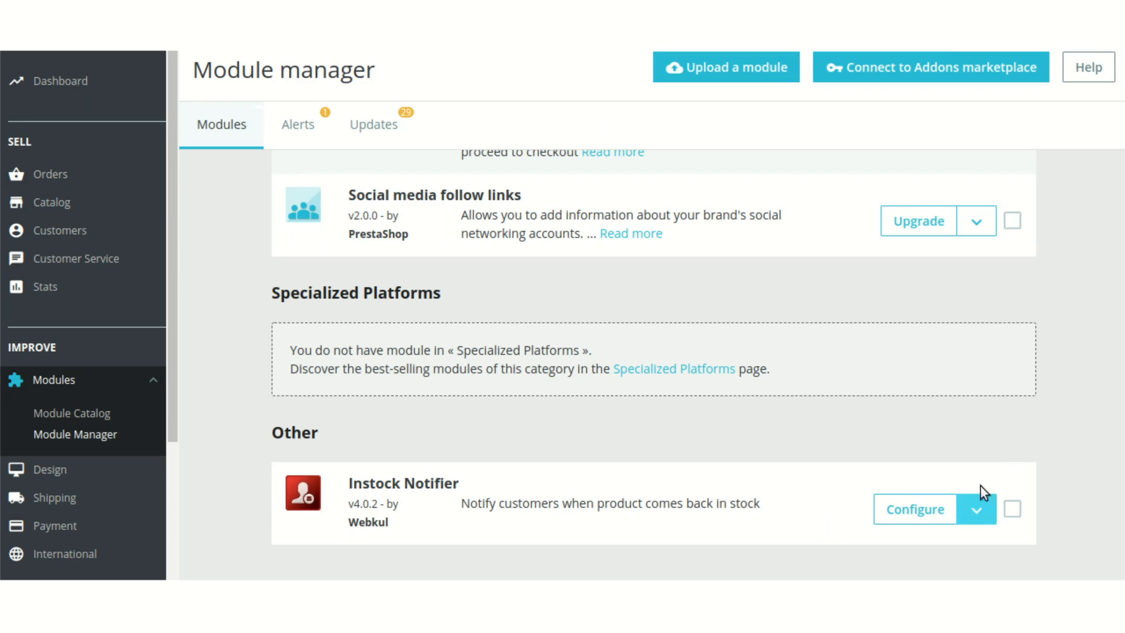
pyautogui.moveTo(1020, 490)
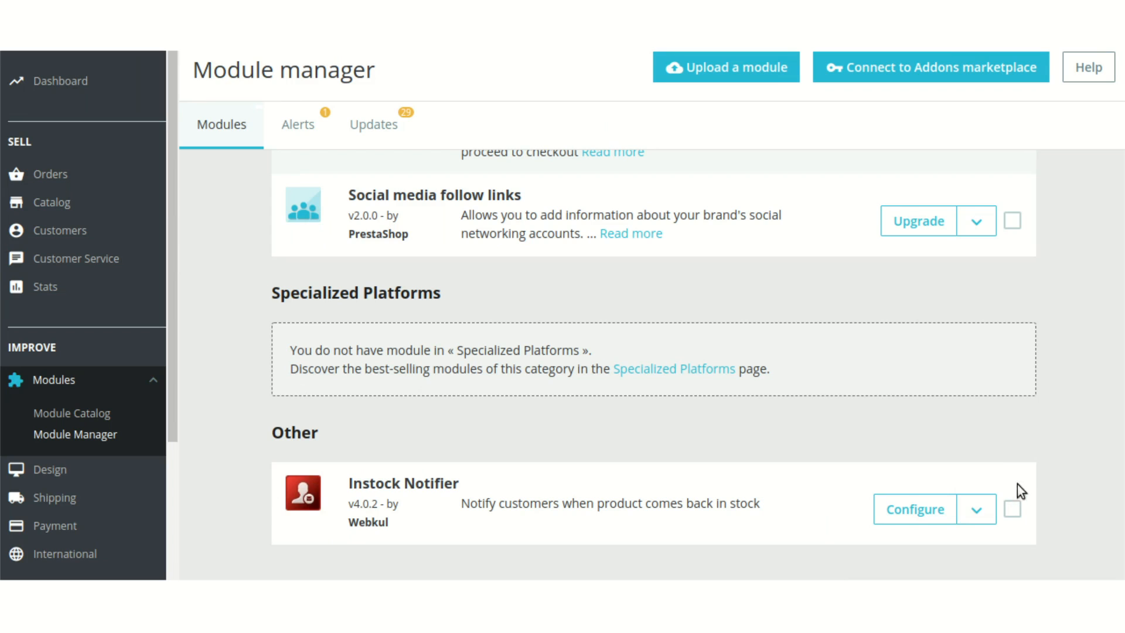
pyautogui.moveTo(1000, 462)
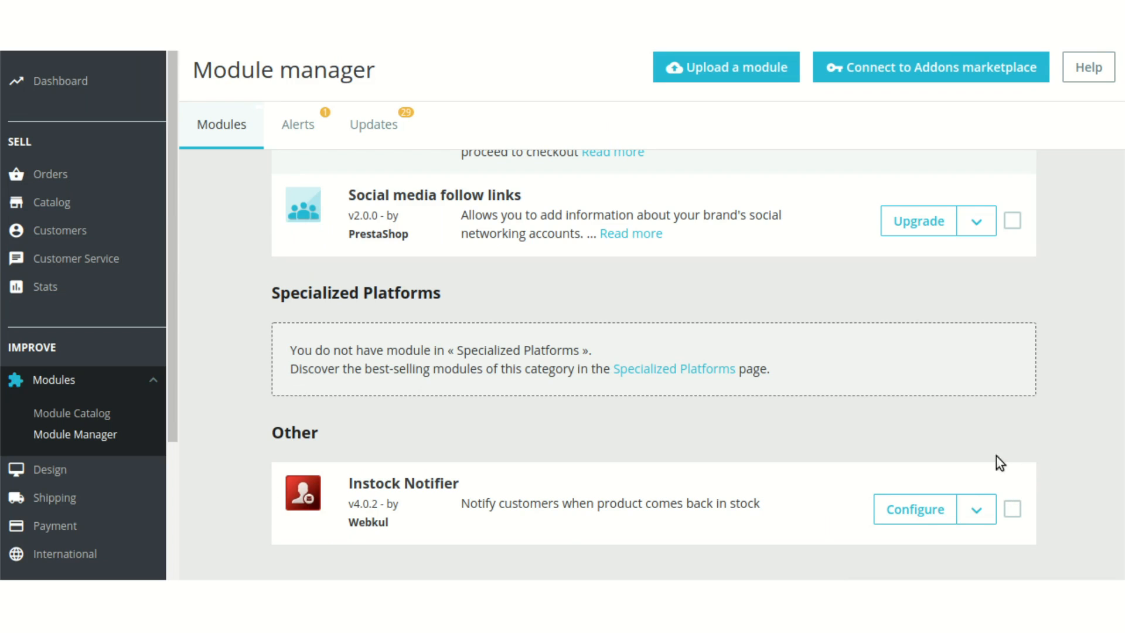
# Step: Reach the Instock Notifier configuration page listing the curl requirement and cron task command
pyautogui.click(913, 509)
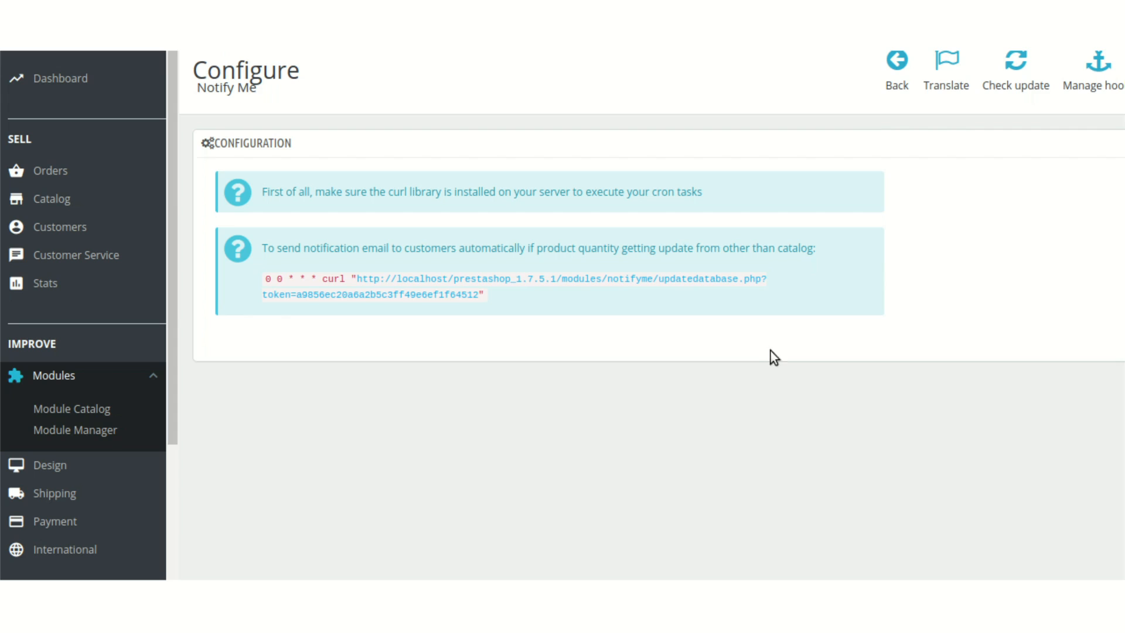
pyautogui.moveTo(519, 270)
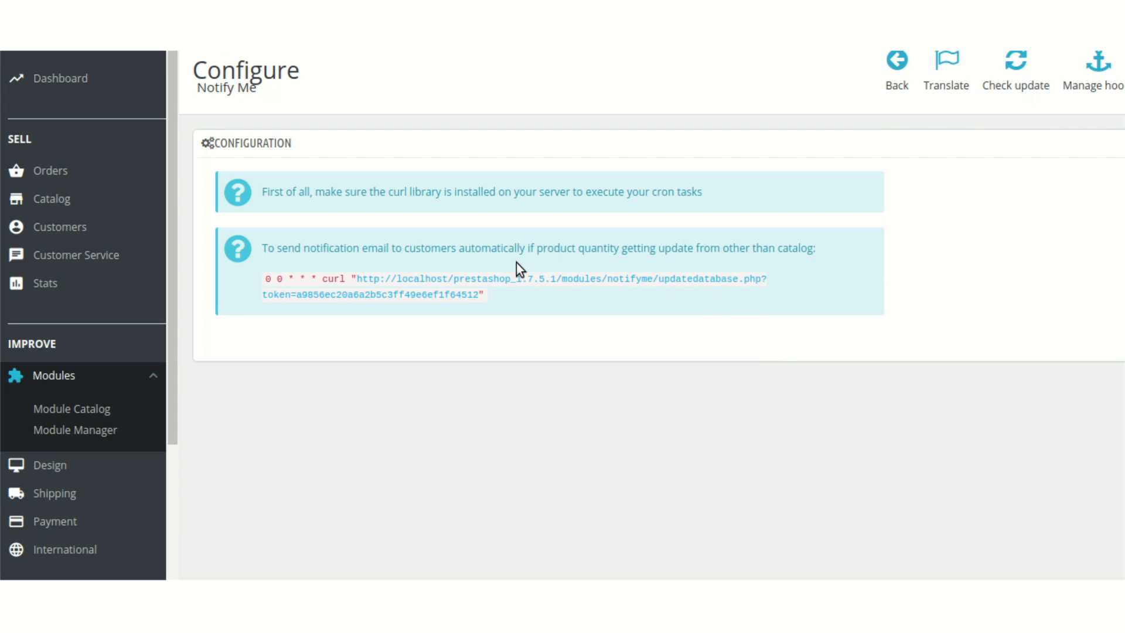
pyautogui.moveTo(491, 317)
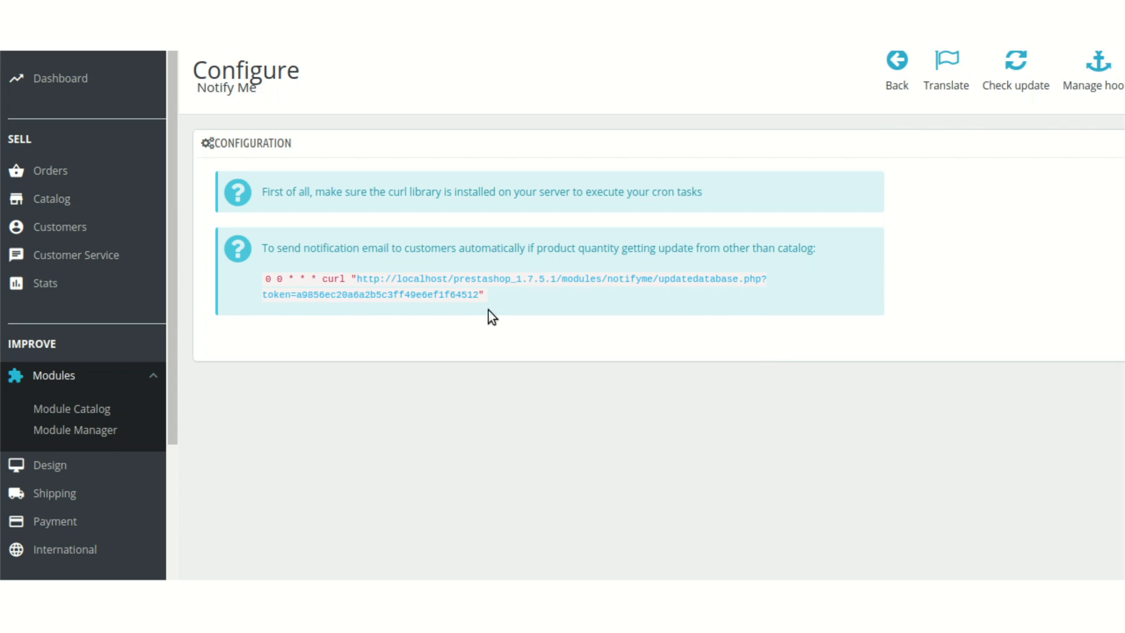
pyautogui.moveTo(551, 309)
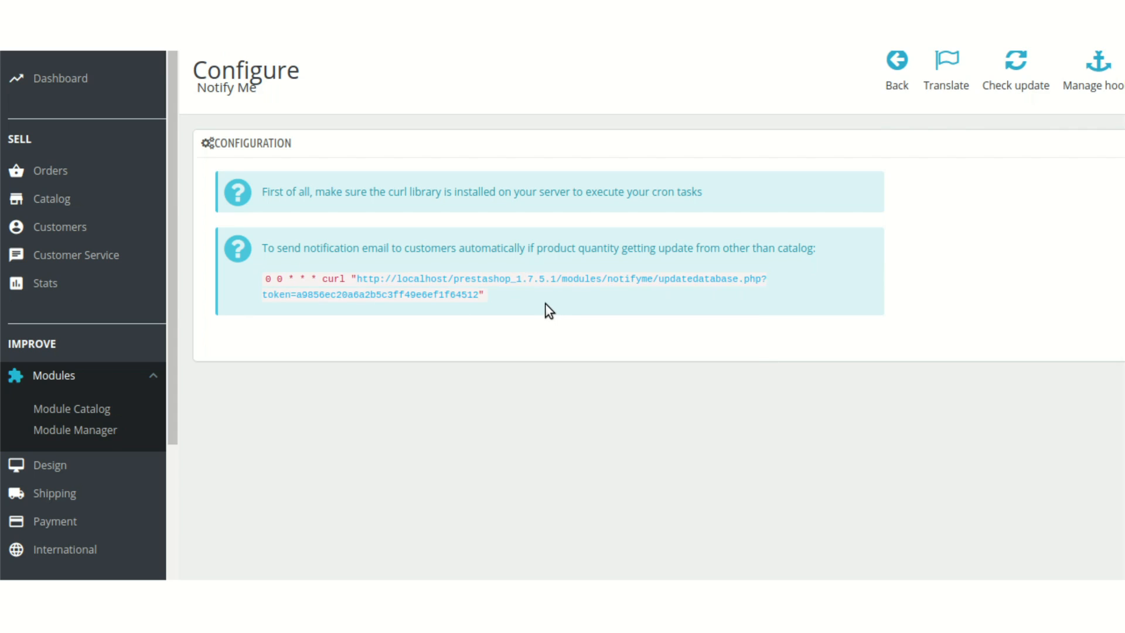
pyautogui.moveTo(535, 307)
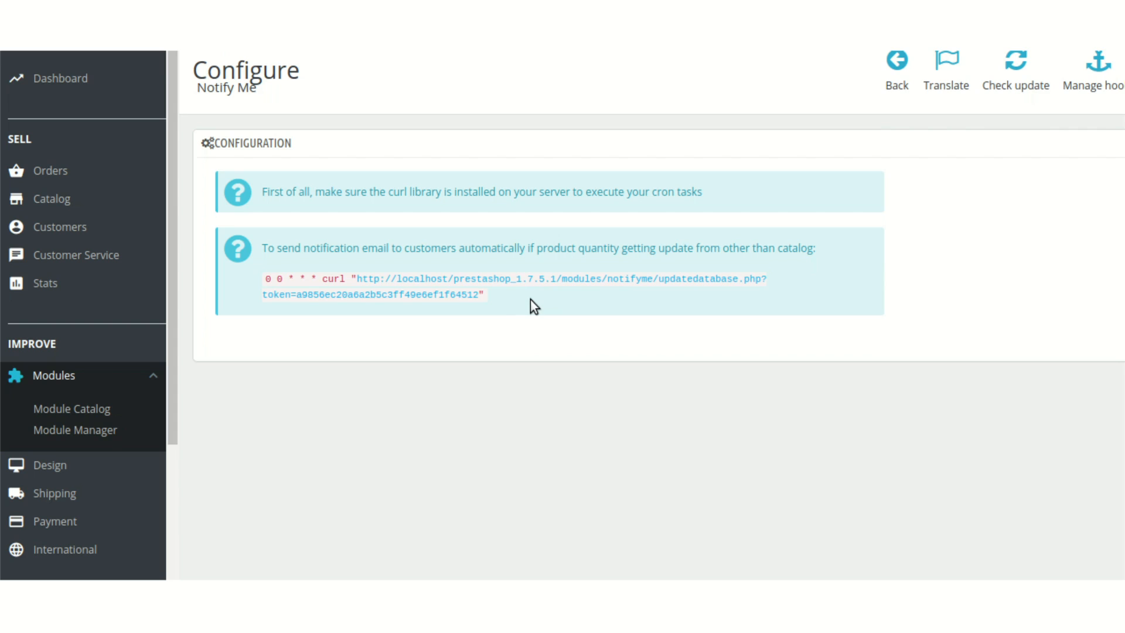
pyautogui.moveTo(599, 308)
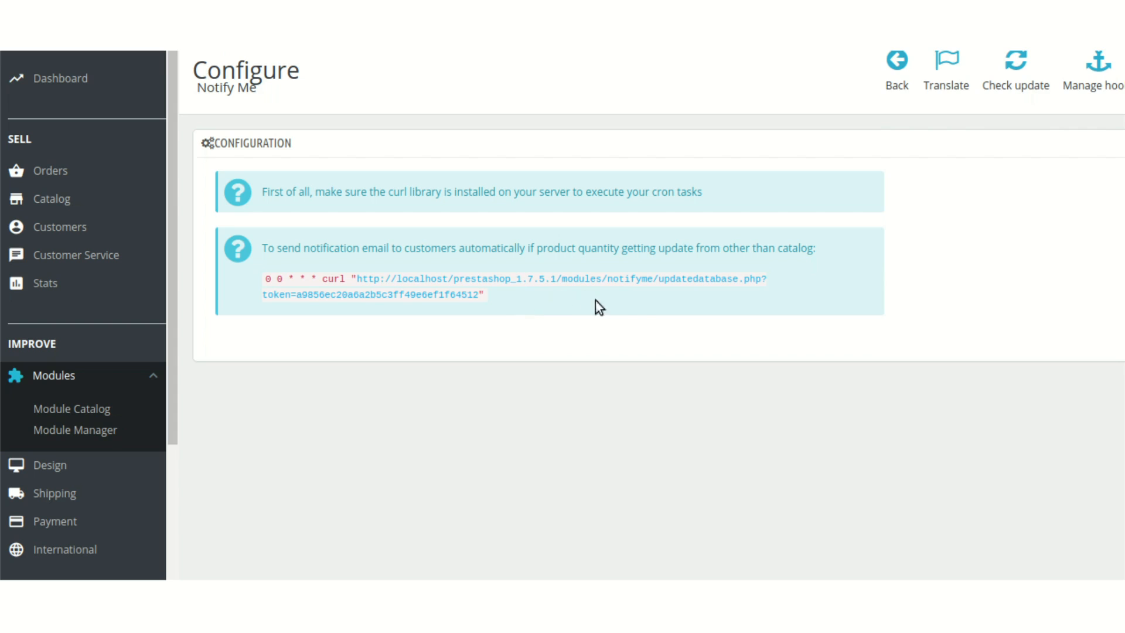
pyautogui.moveTo(640, 307)
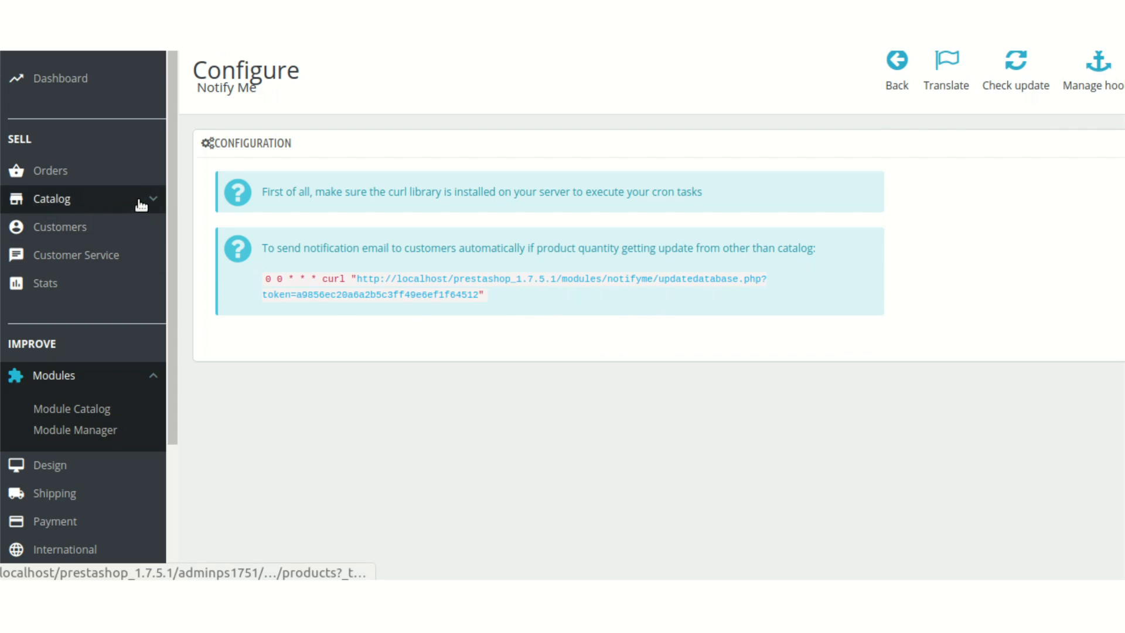
# Step: From Catalog > Products, edit Mug The best is yet to come and locate its Quantity of 299
pyautogui.click(50, 200)
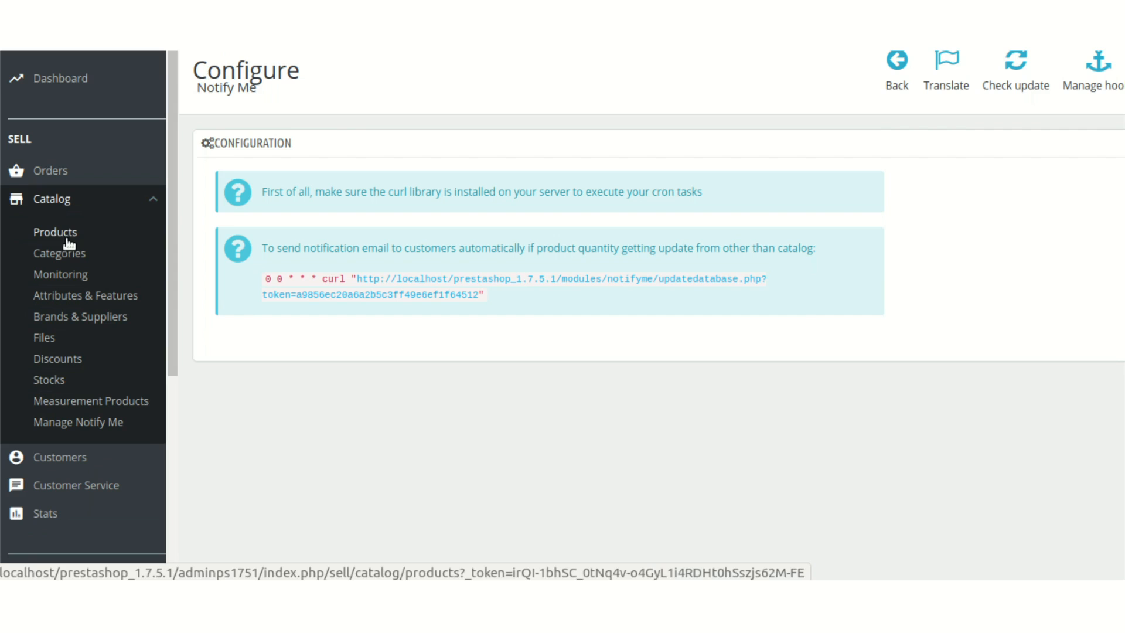
pyautogui.click(55, 232)
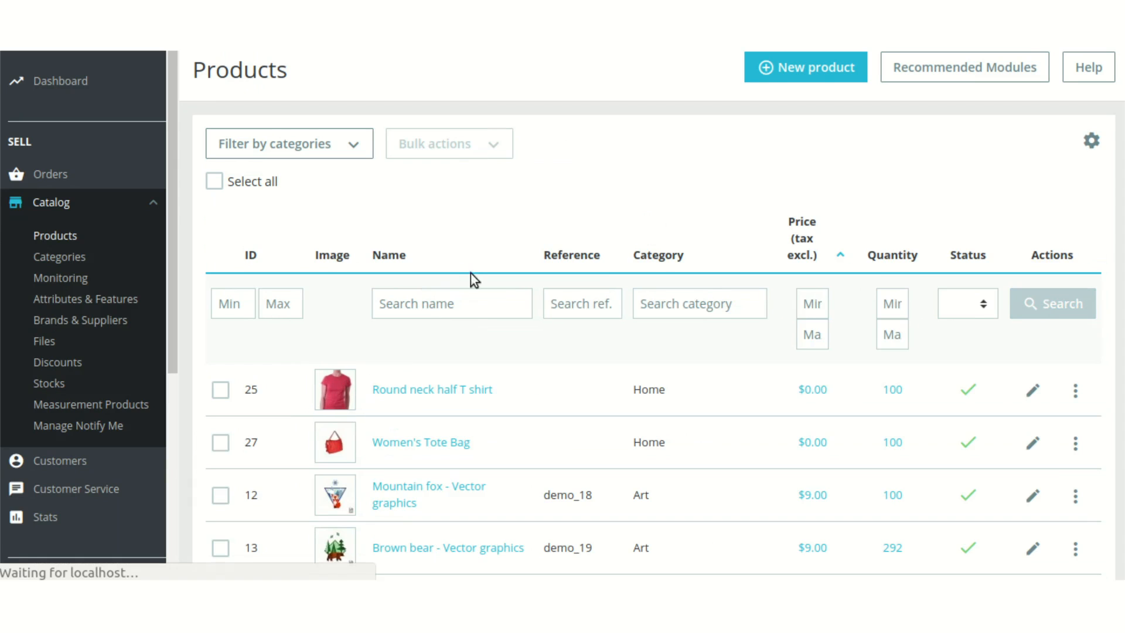
pyautogui.scroll(-3)
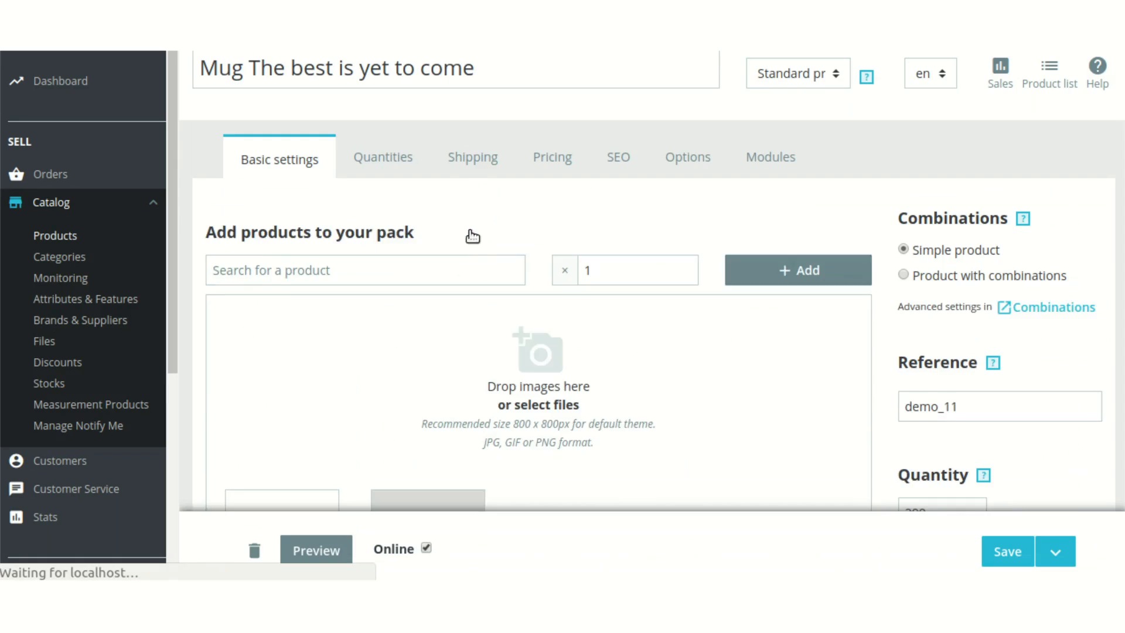
pyautogui.scroll(-3)
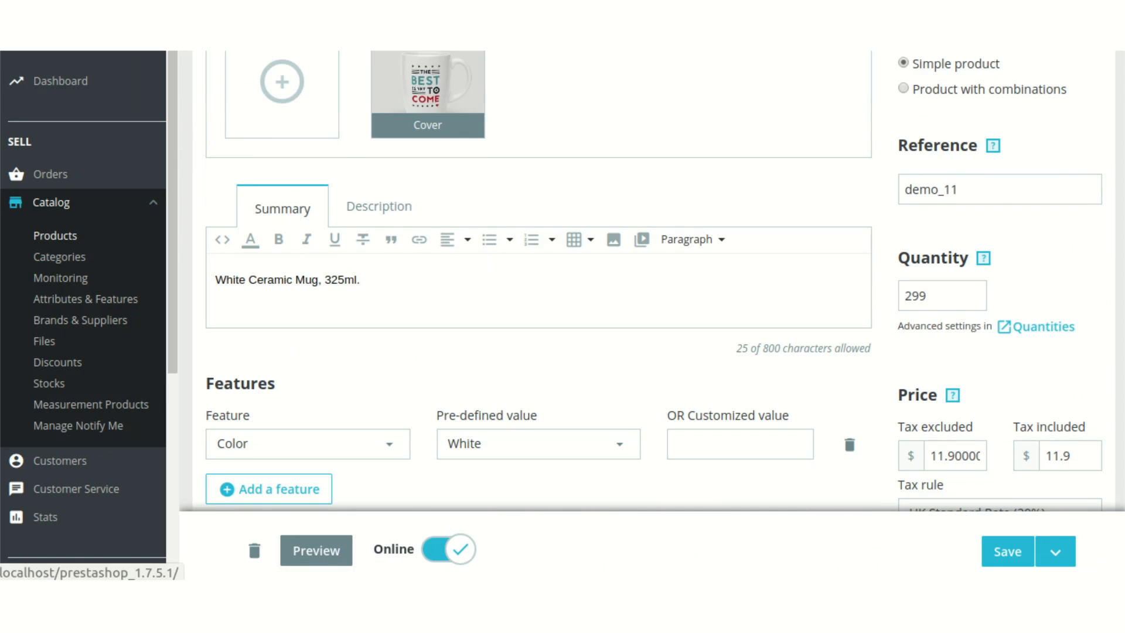
pyautogui.click(315, 550)
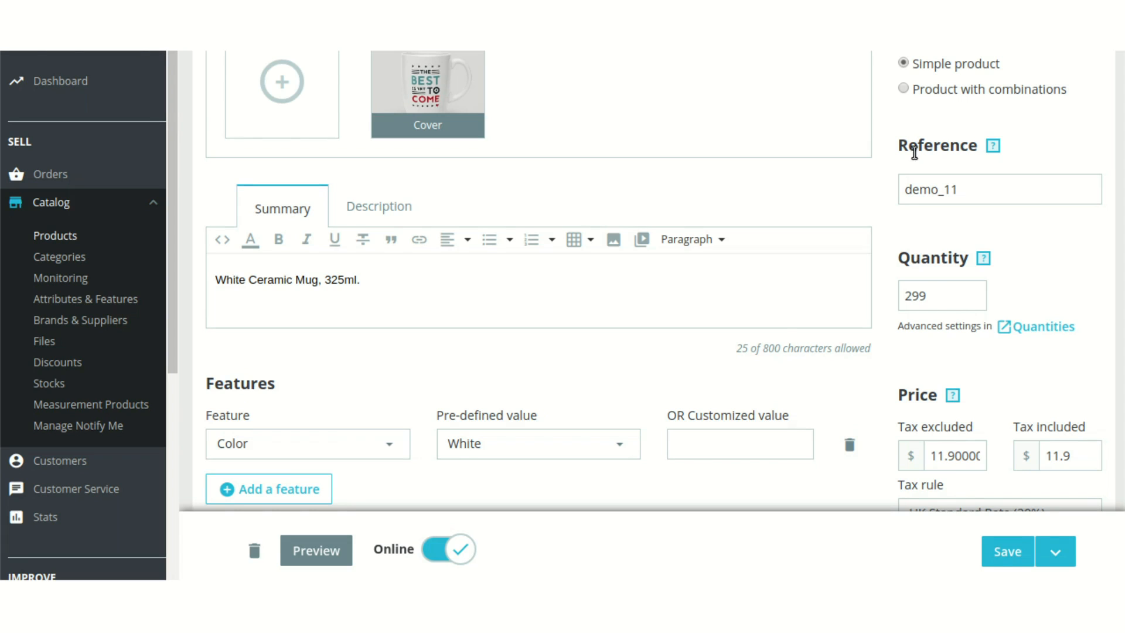
pyautogui.moveTo(315, 551)
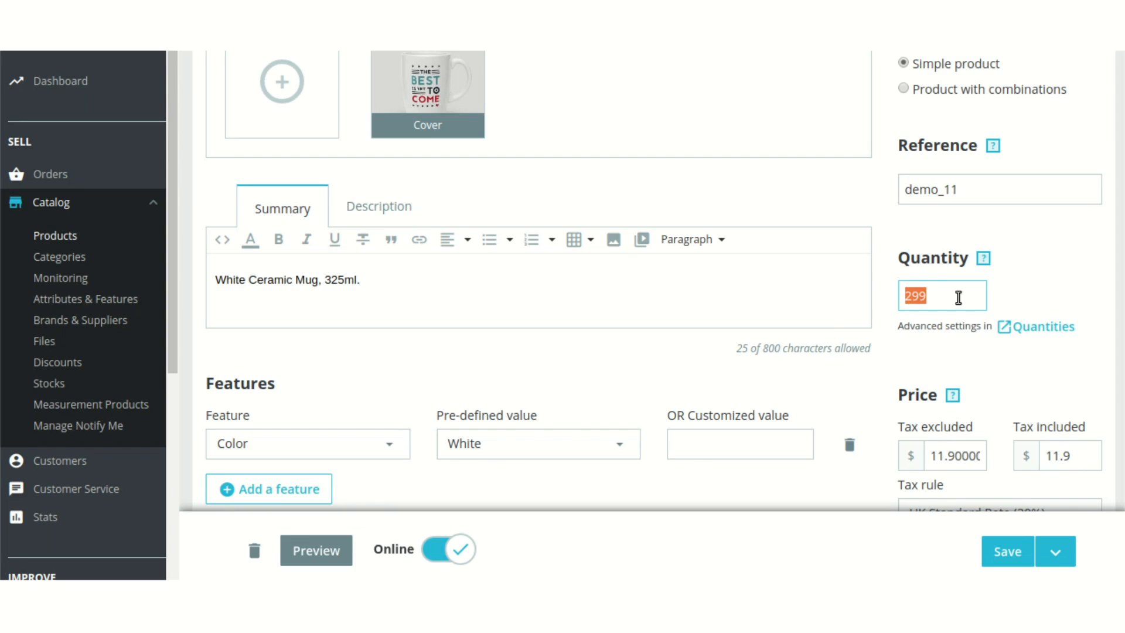
pyautogui.scroll(3)
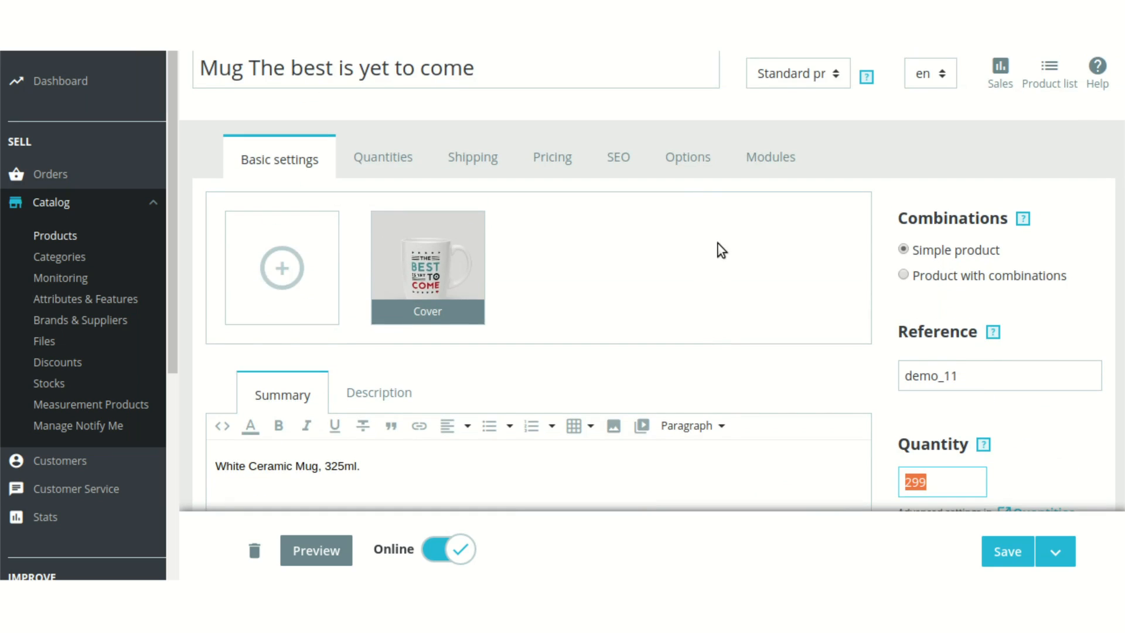
# Step: Preview the mug on the storefront, then change its Quantity from 299 to 0 without saving
pyautogui.click(315, 551)
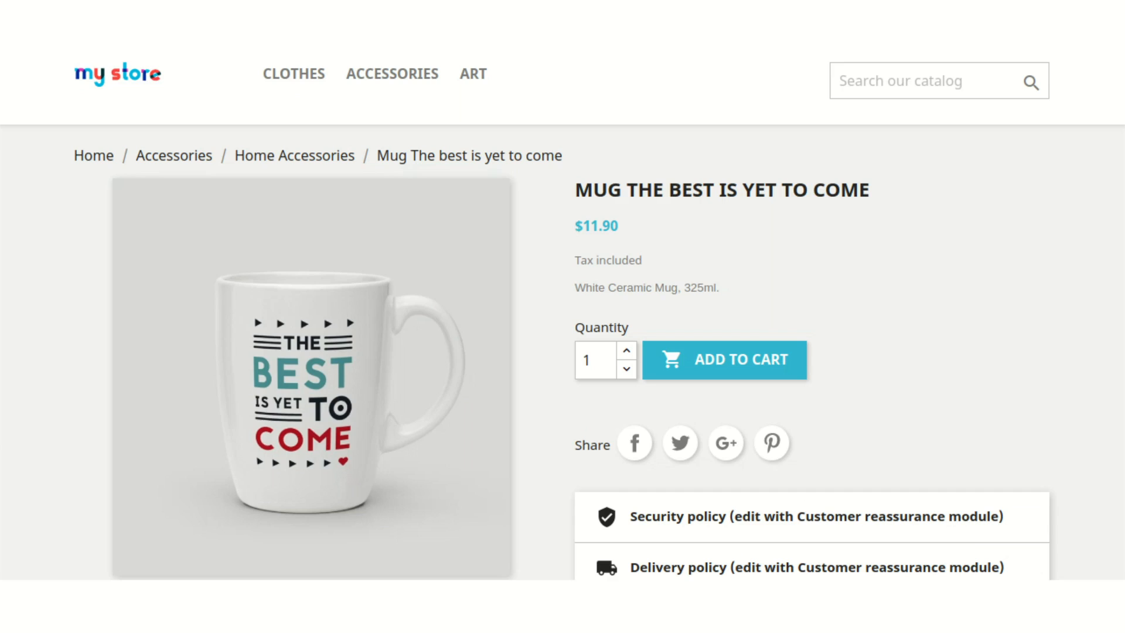
pyautogui.scroll(-3)
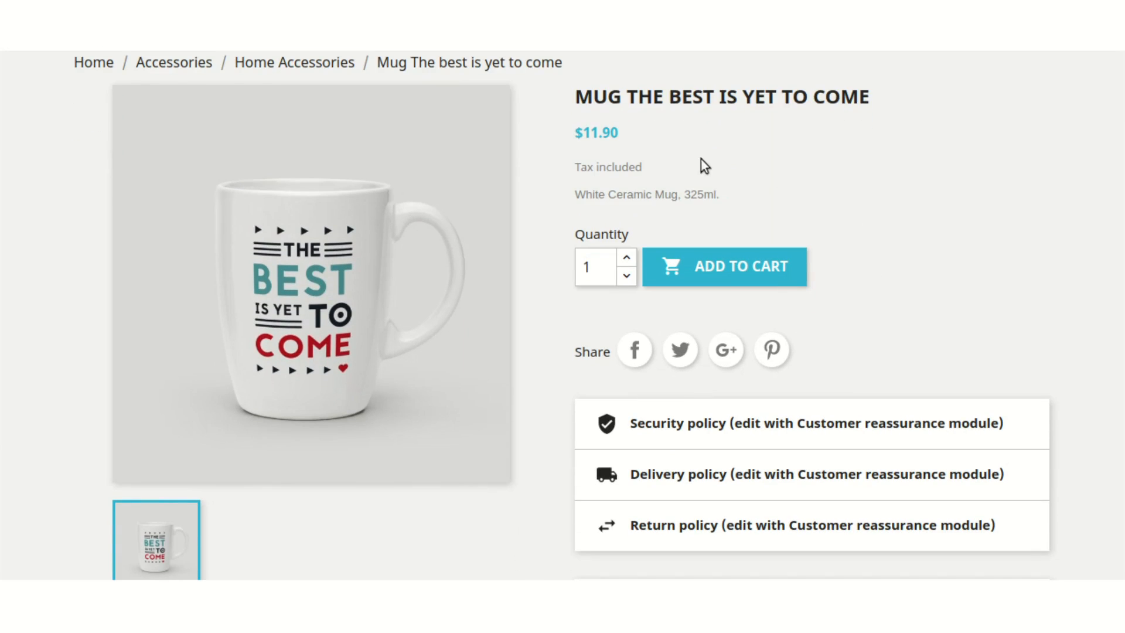
pyautogui.moveTo(959, 353)
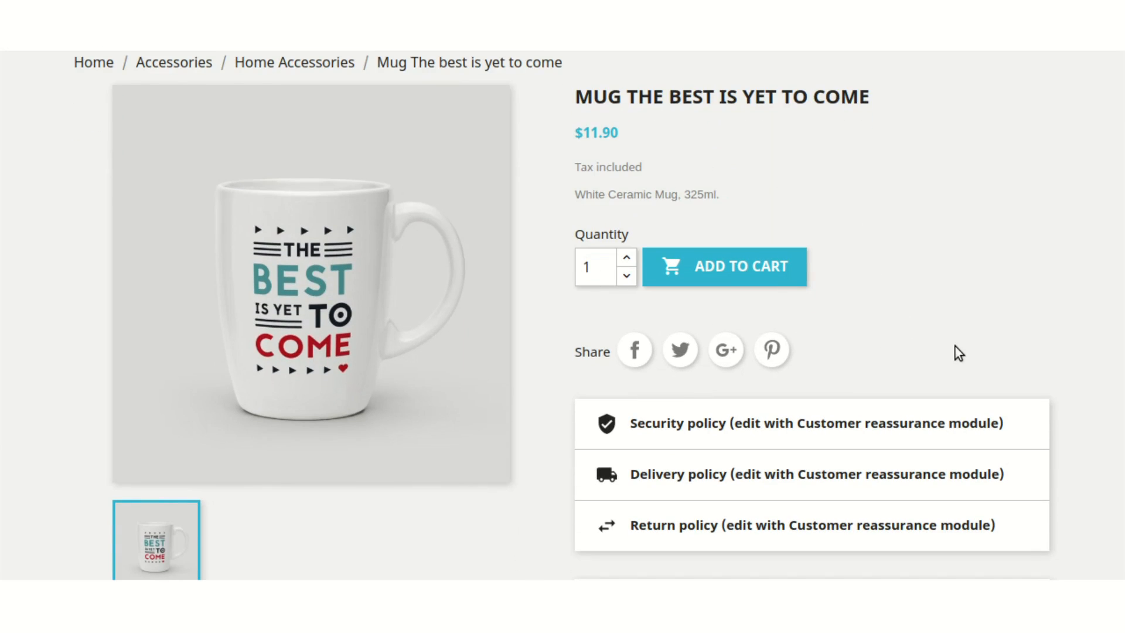
pyautogui.moveTo(902, 279)
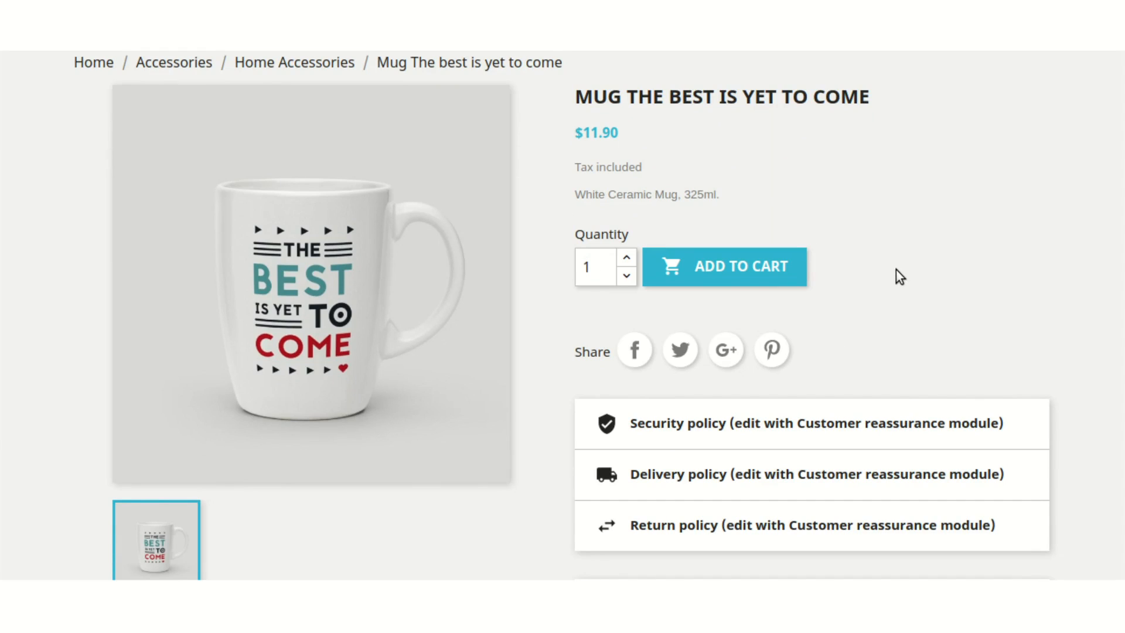
pyautogui.moveTo(700, 209)
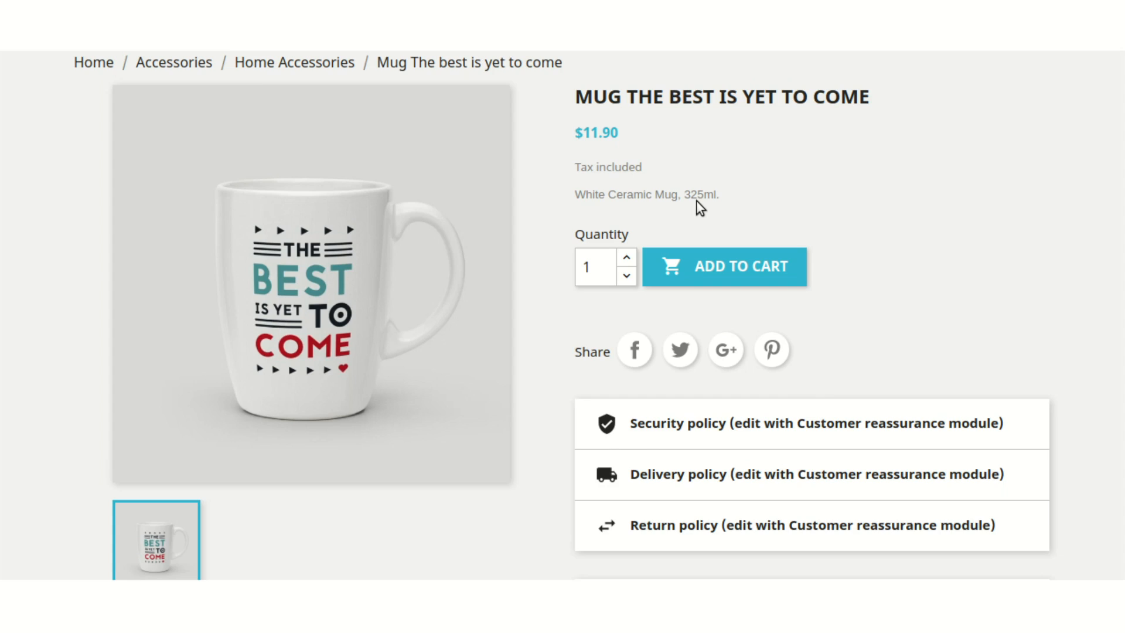
pyautogui.moveTo(823, 229)
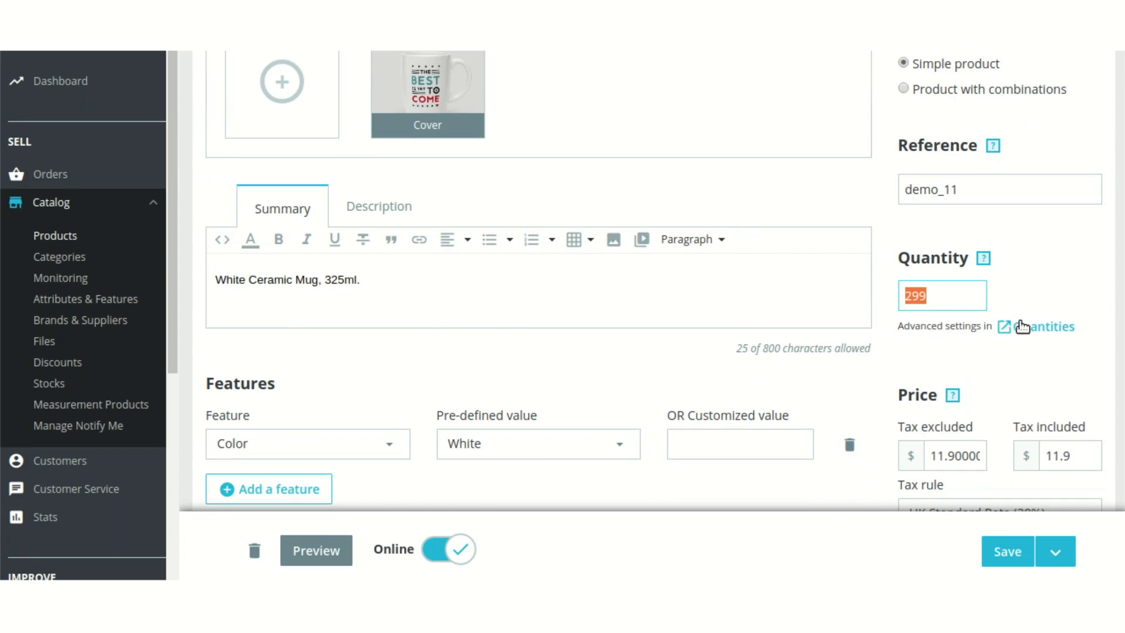
pyautogui.write('0')
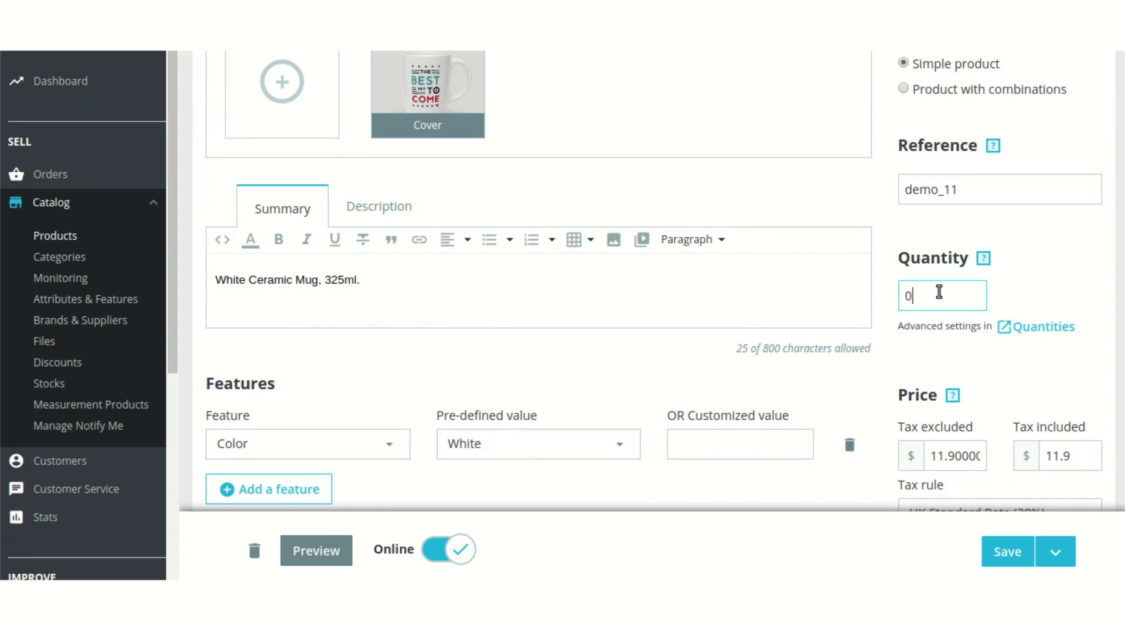
pyautogui.click(315, 551)
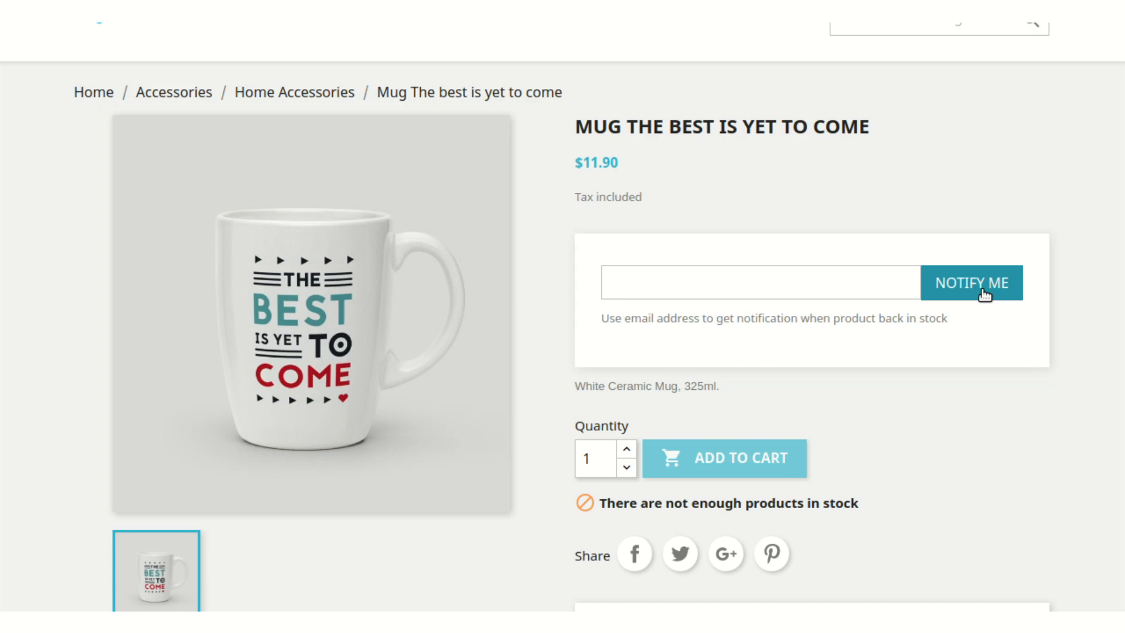
pyautogui.moveTo(1013, 336)
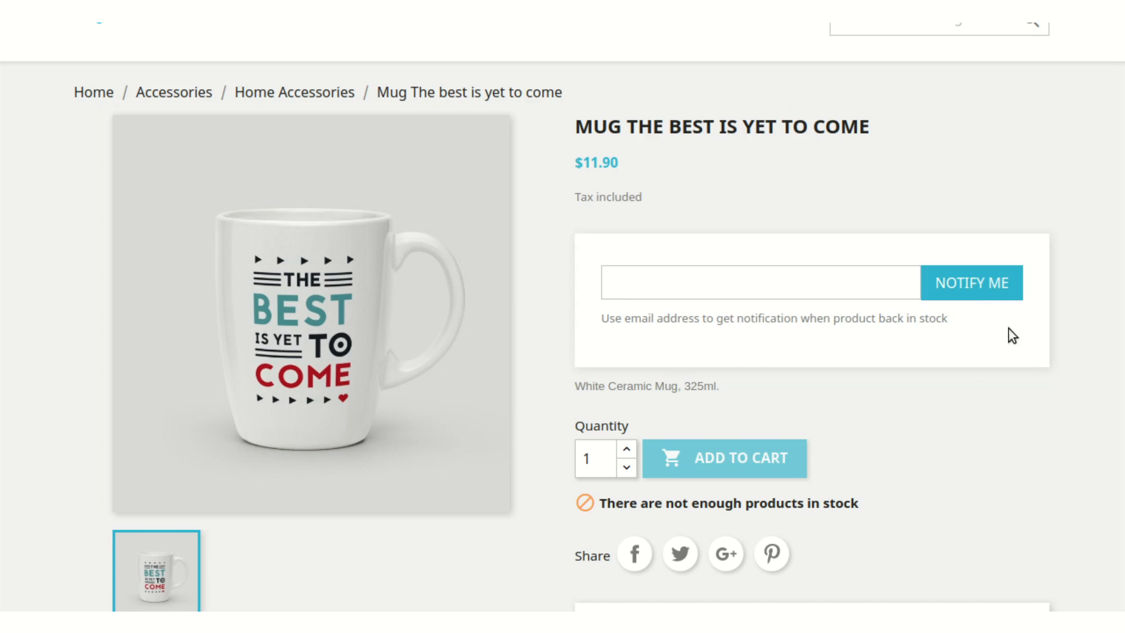
pyautogui.scroll(-3)
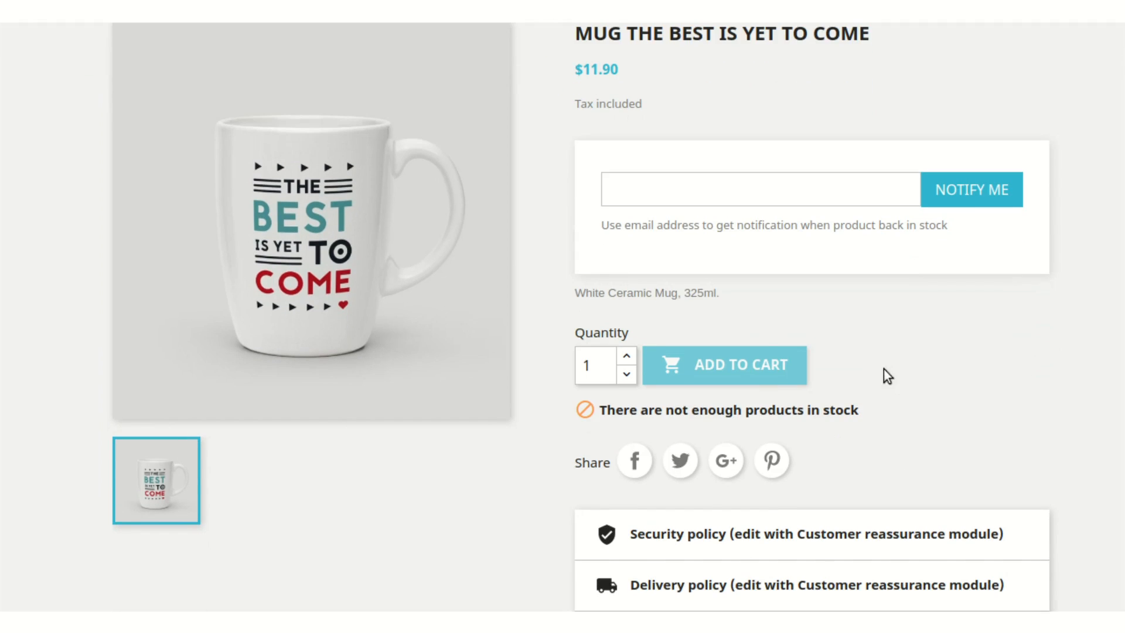
pyautogui.moveTo(707, 371)
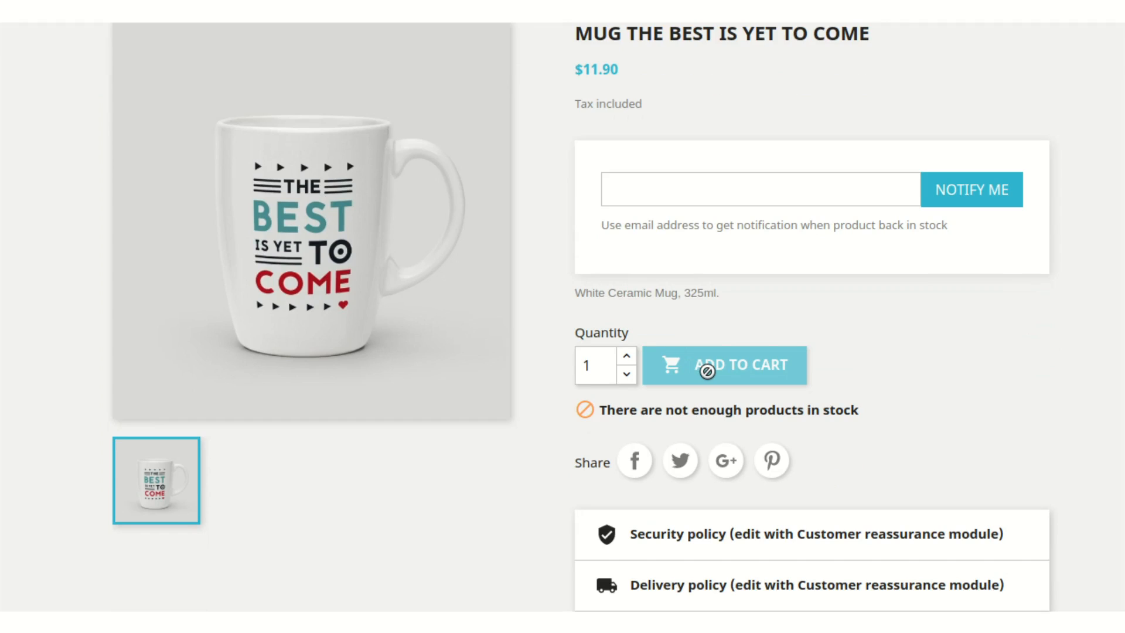
pyautogui.moveTo(781, 370)
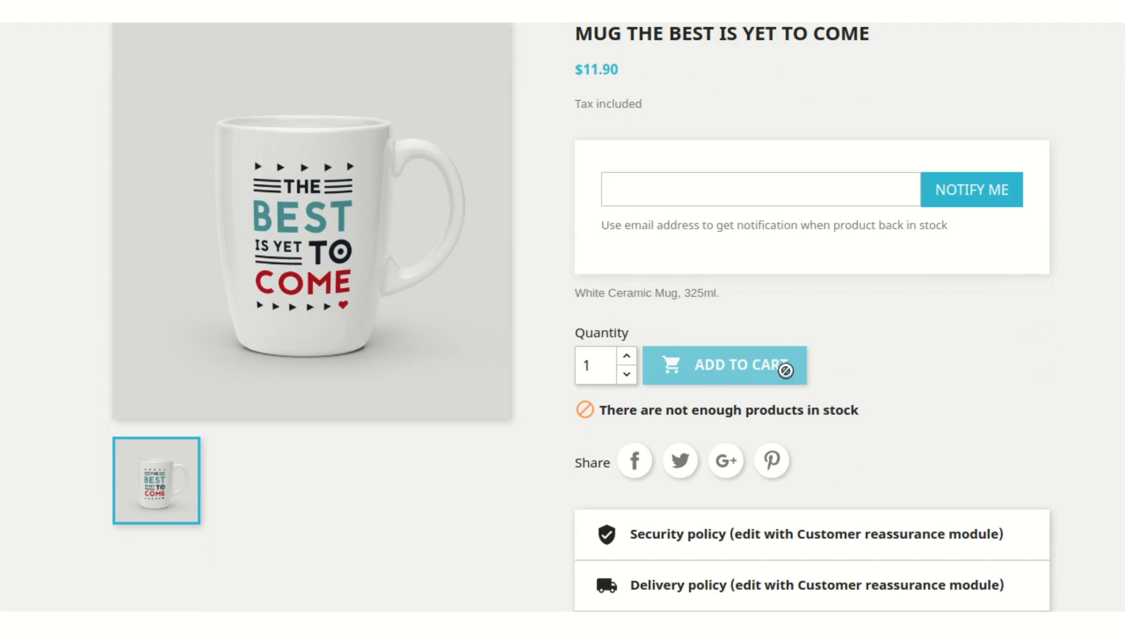
pyautogui.moveTo(845, 384)
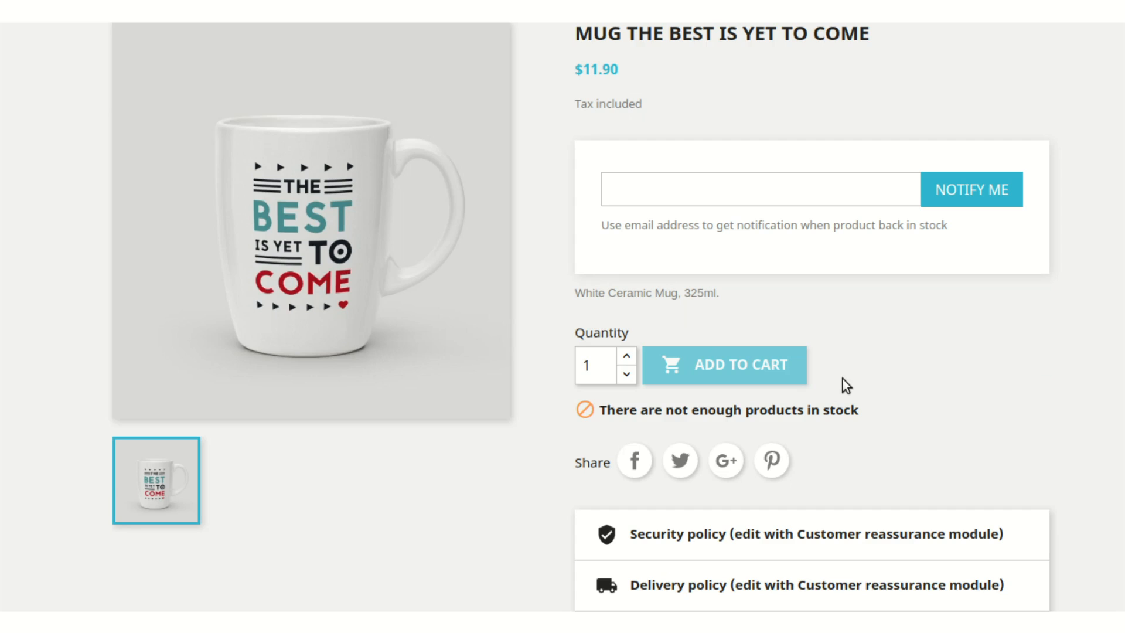
pyautogui.moveTo(873, 421)
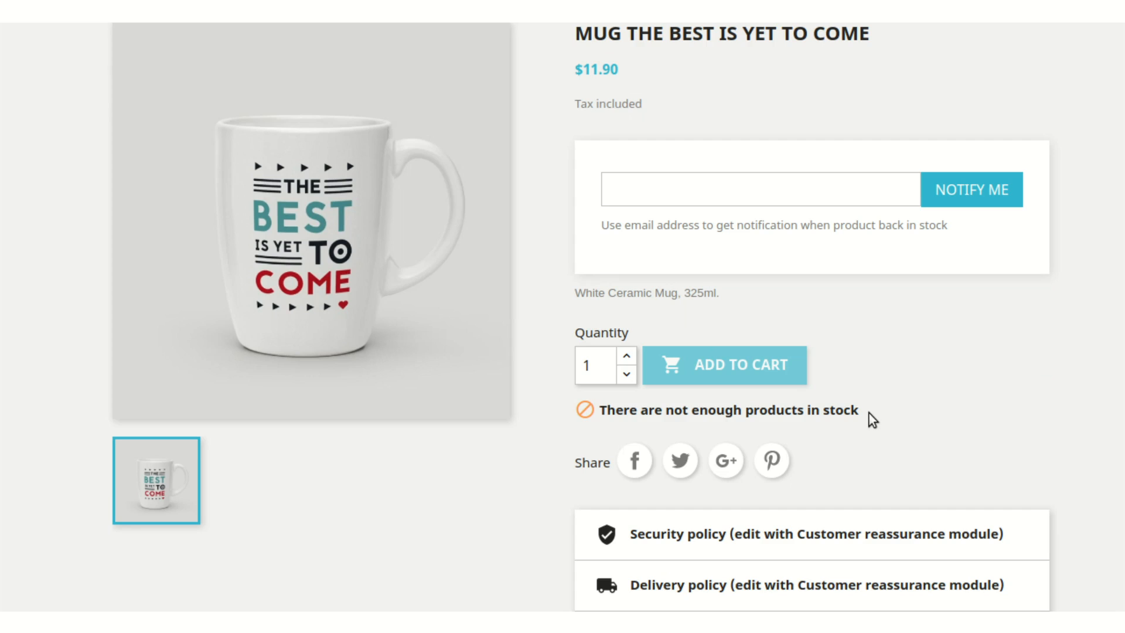
pyautogui.moveTo(867, 410)
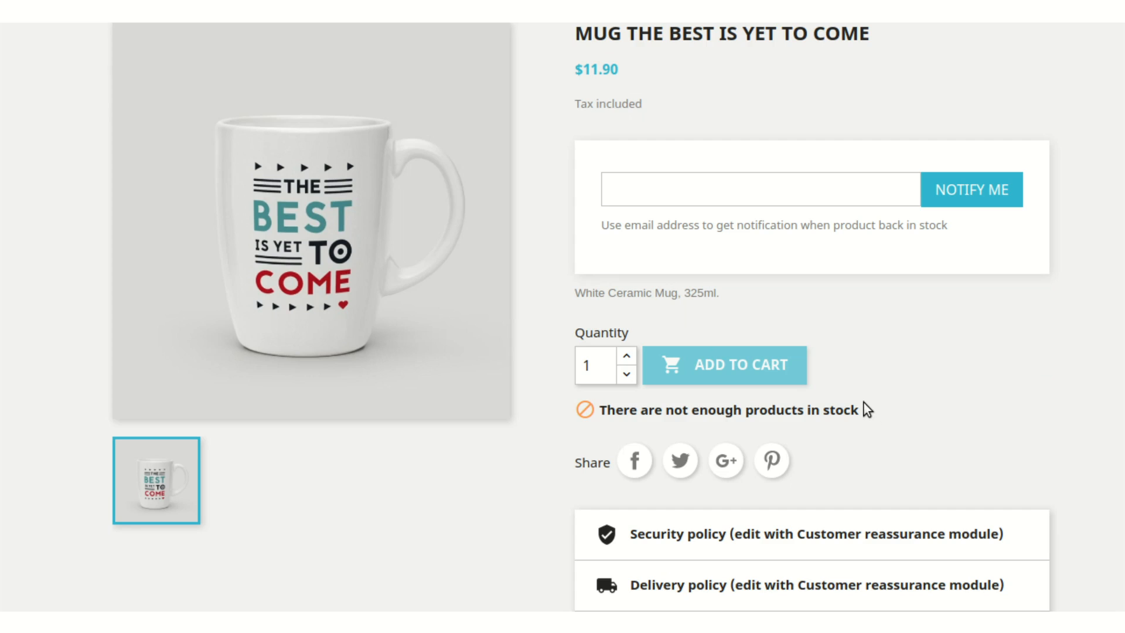
pyautogui.moveTo(961, 316)
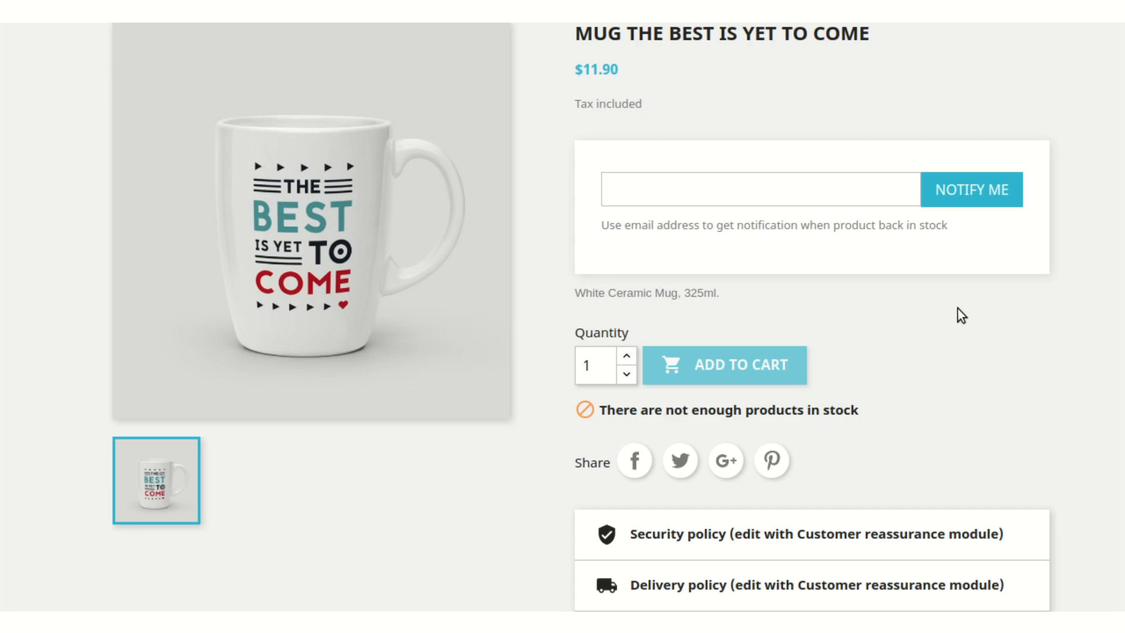
pyautogui.moveTo(790, 283)
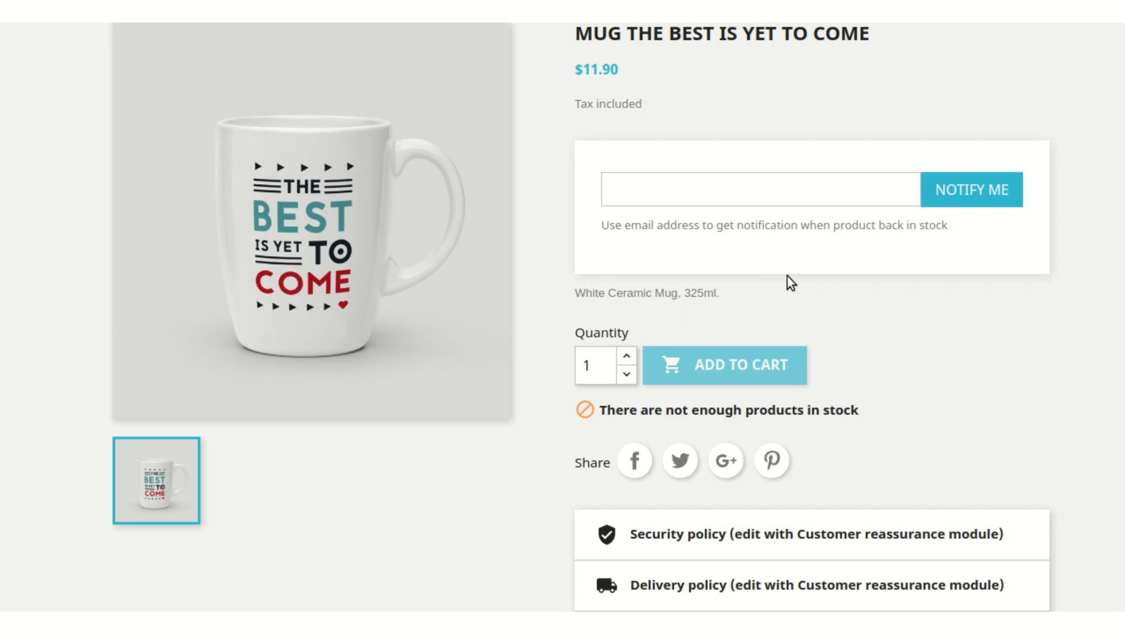
pyautogui.moveTo(990, 132)
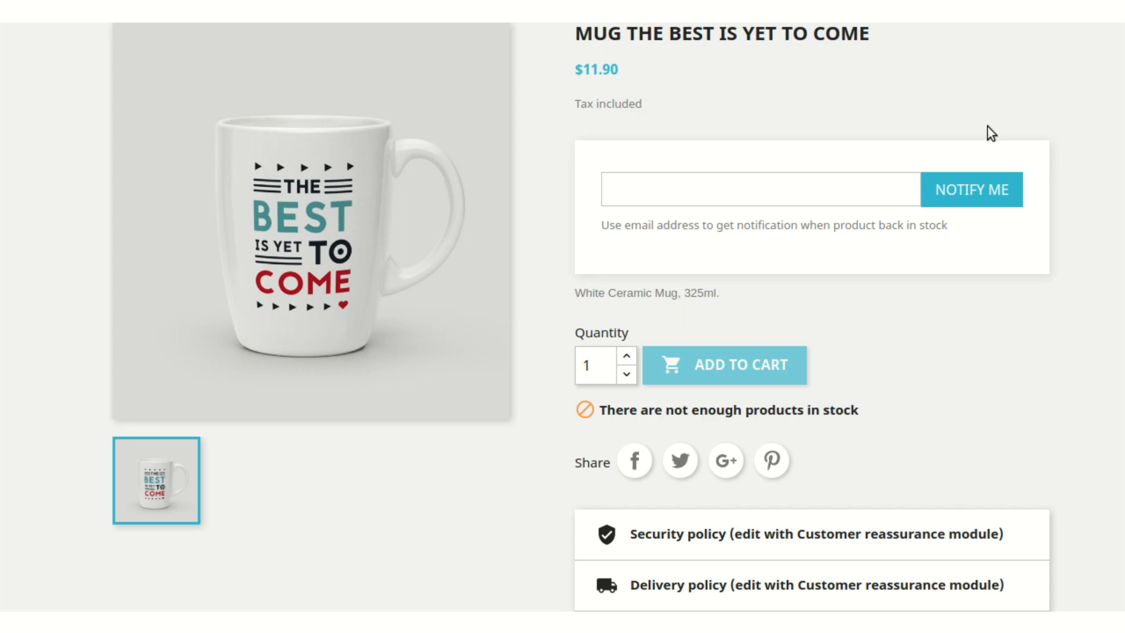
pyautogui.scroll(3)
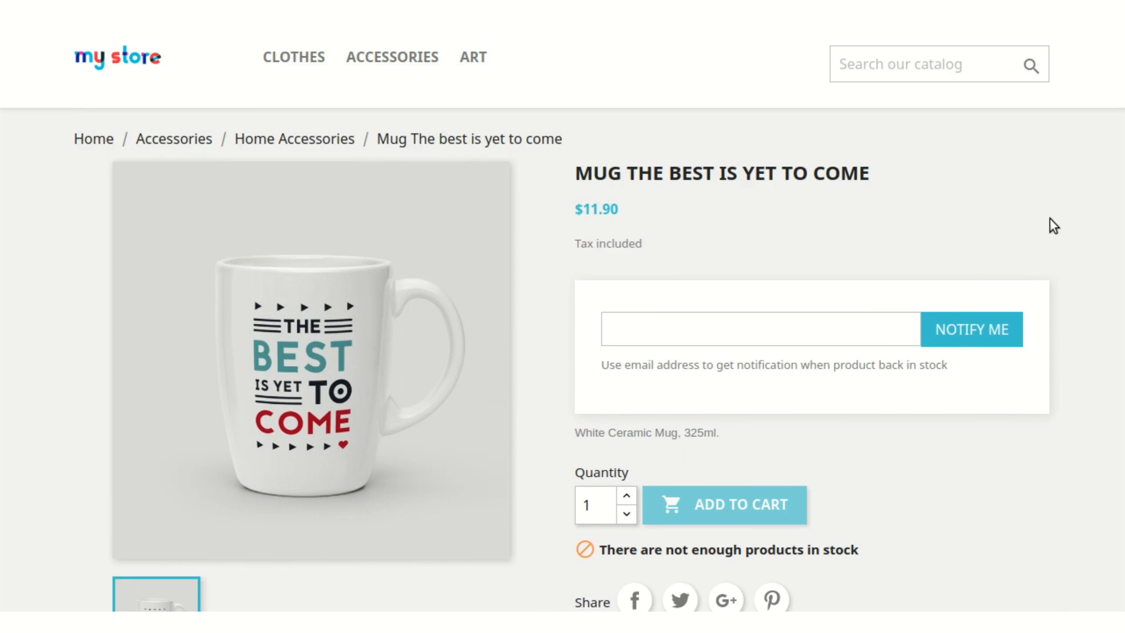
pyautogui.moveTo(873, 275)
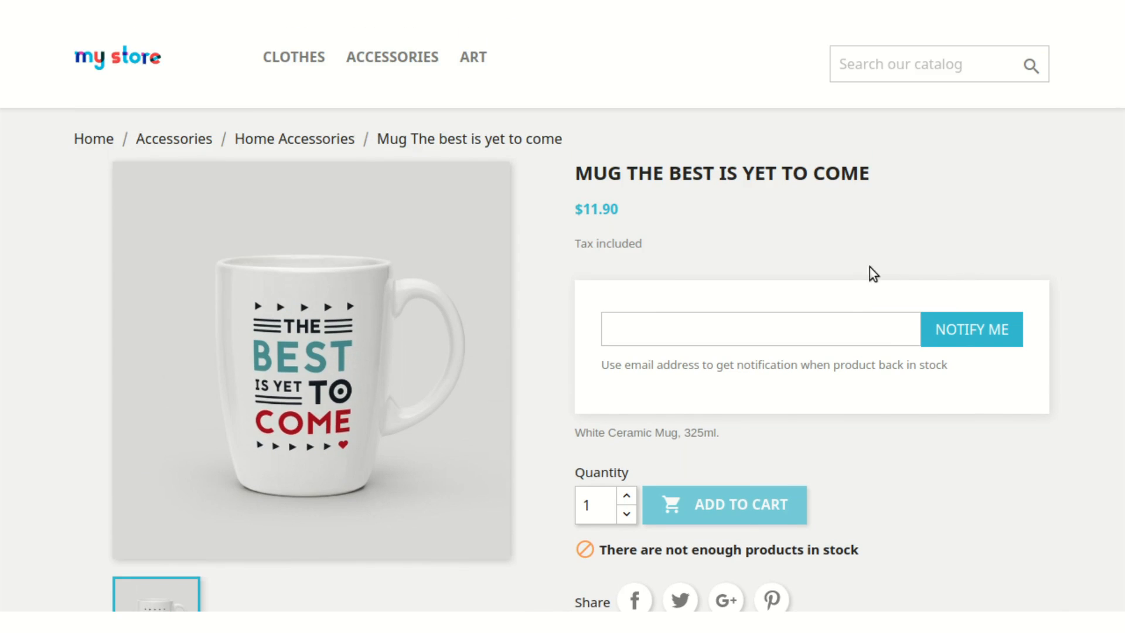
# Step: Enter the customer email ending in kul.com and submit NOTIFY ME for the mug's stock alert
pyautogui.click(759, 329)
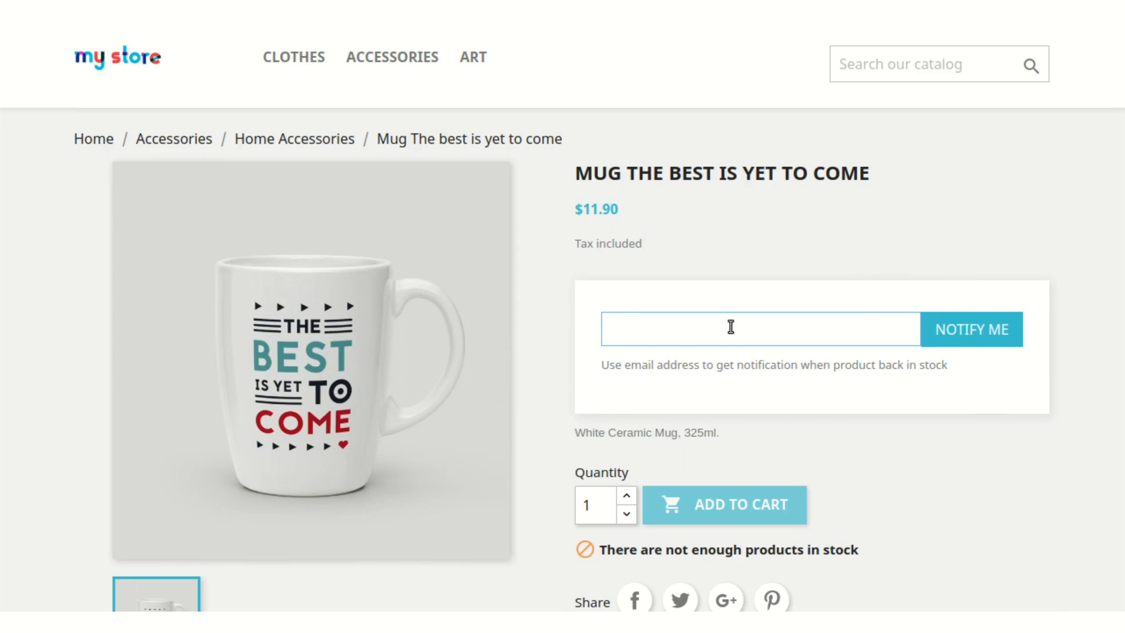
pyautogui.click(757, 328)
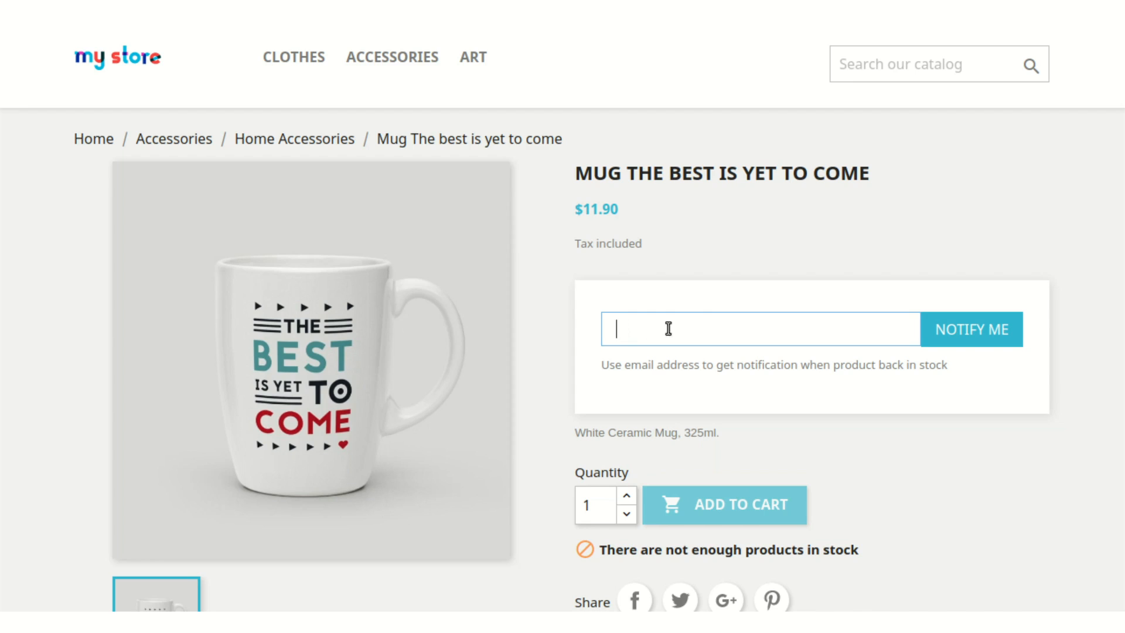
pyautogui.moveTo(787, 456)
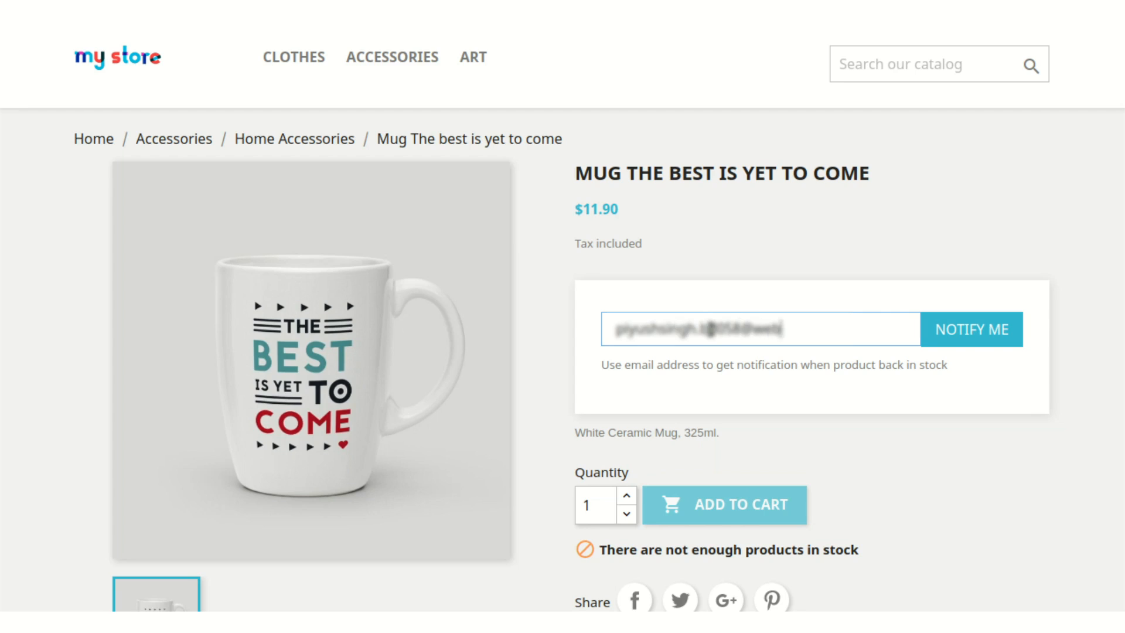
pyautogui.write('kul.com')
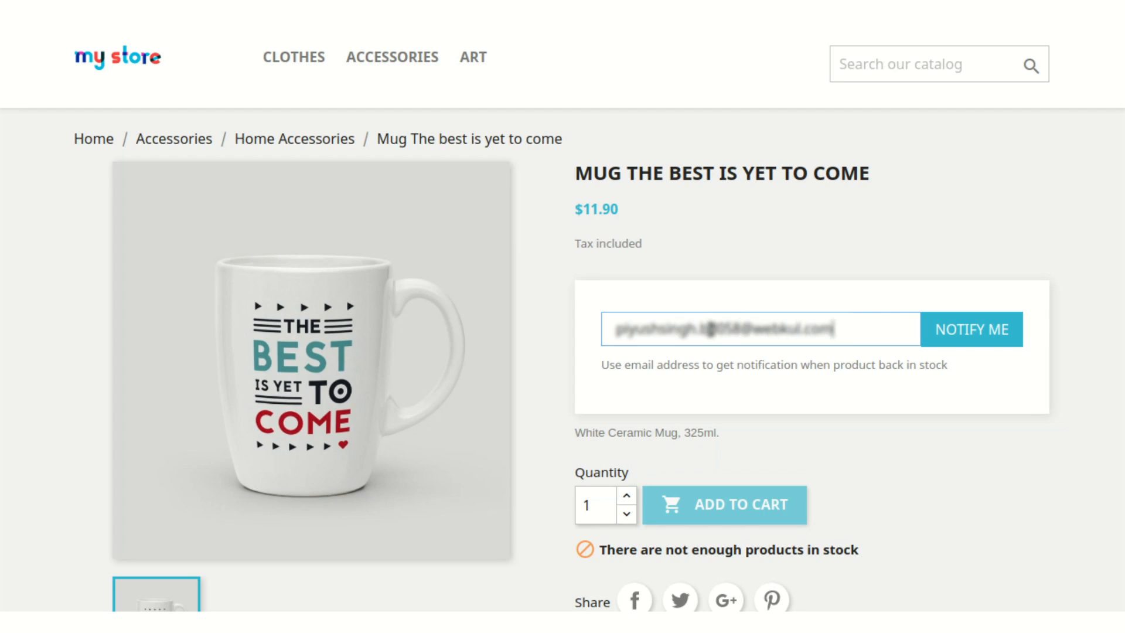
pyautogui.click(972, 329)
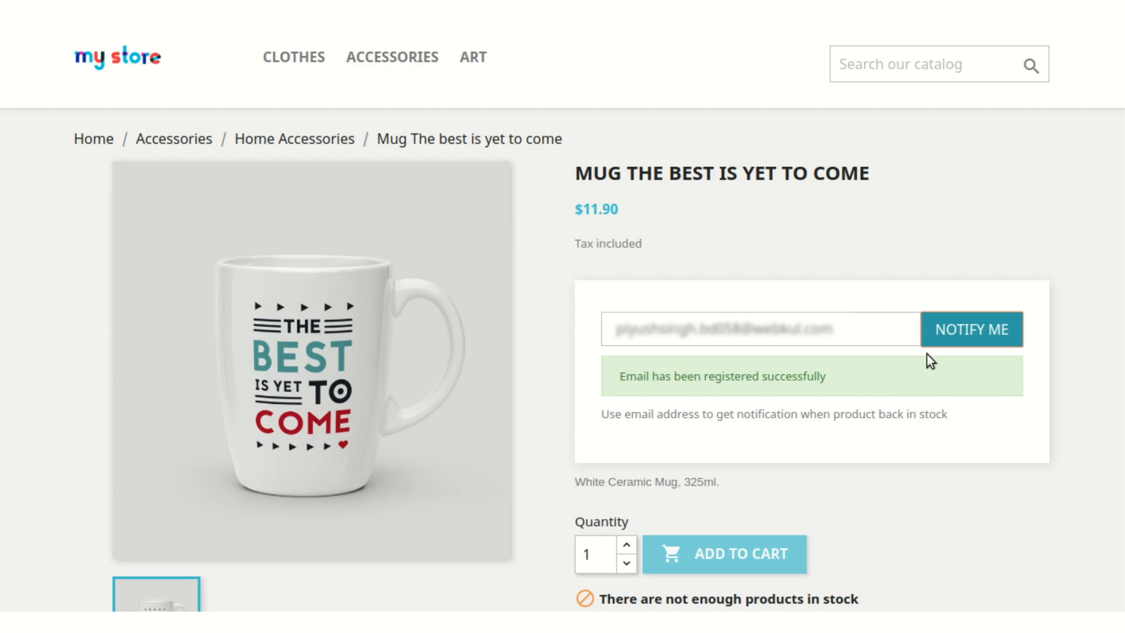
pyautogui.moveTo(624, 401)
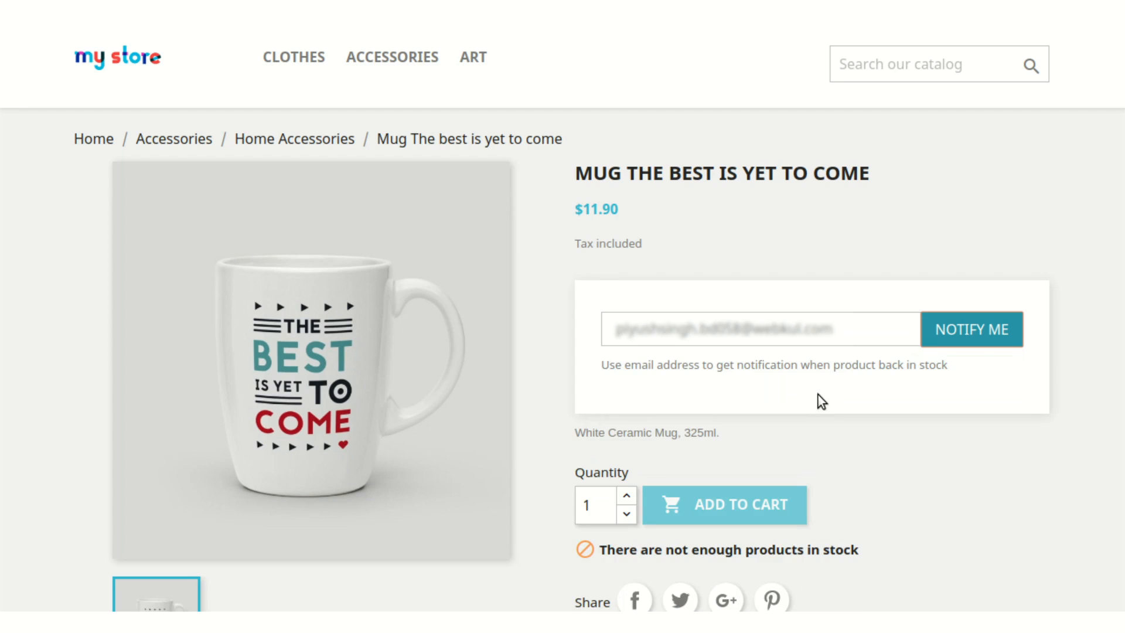
pyautogui.moveTo(438, 216)
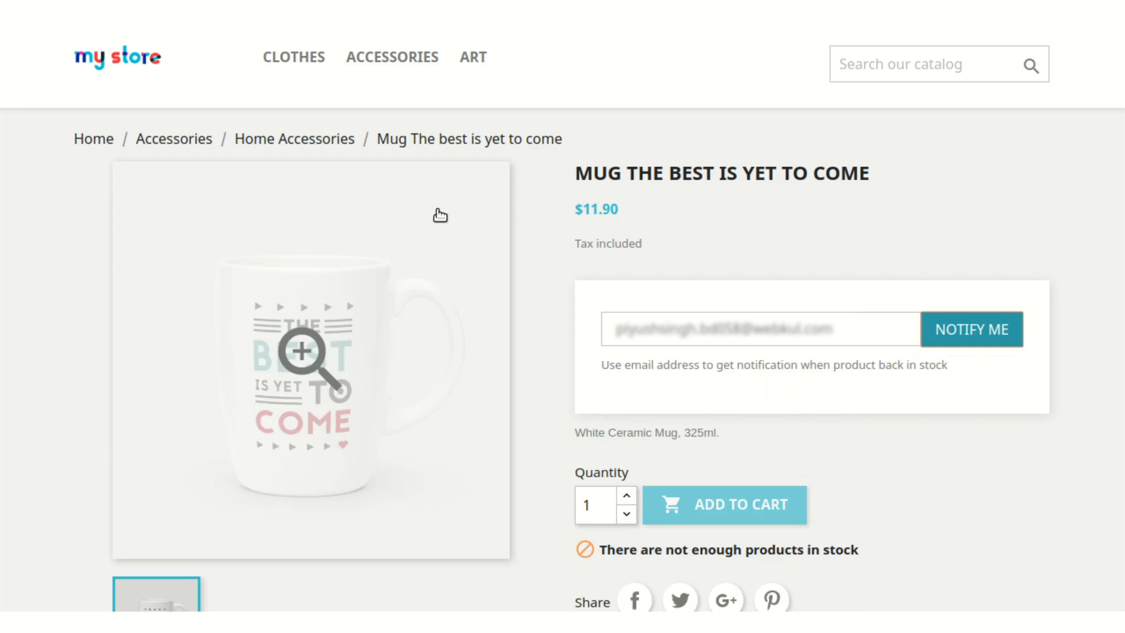
pyautogui.moveTo(524, 107)
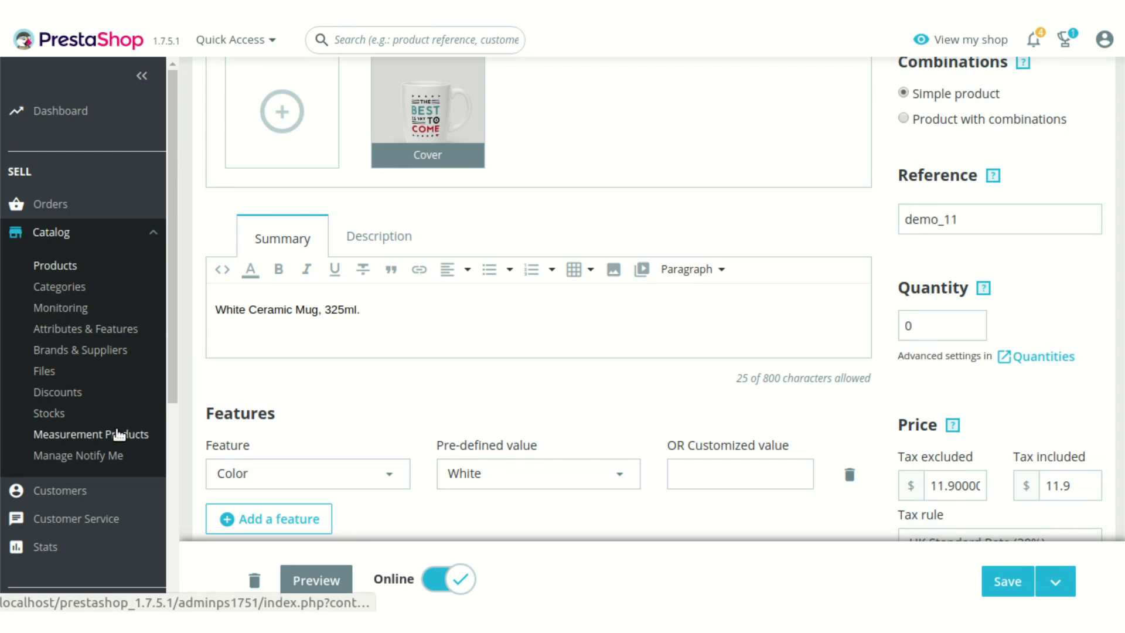
# Step: Show the Manage Notify Me list with one request for the mug dated 11/01/2020
pyautogui.scroll(-3)
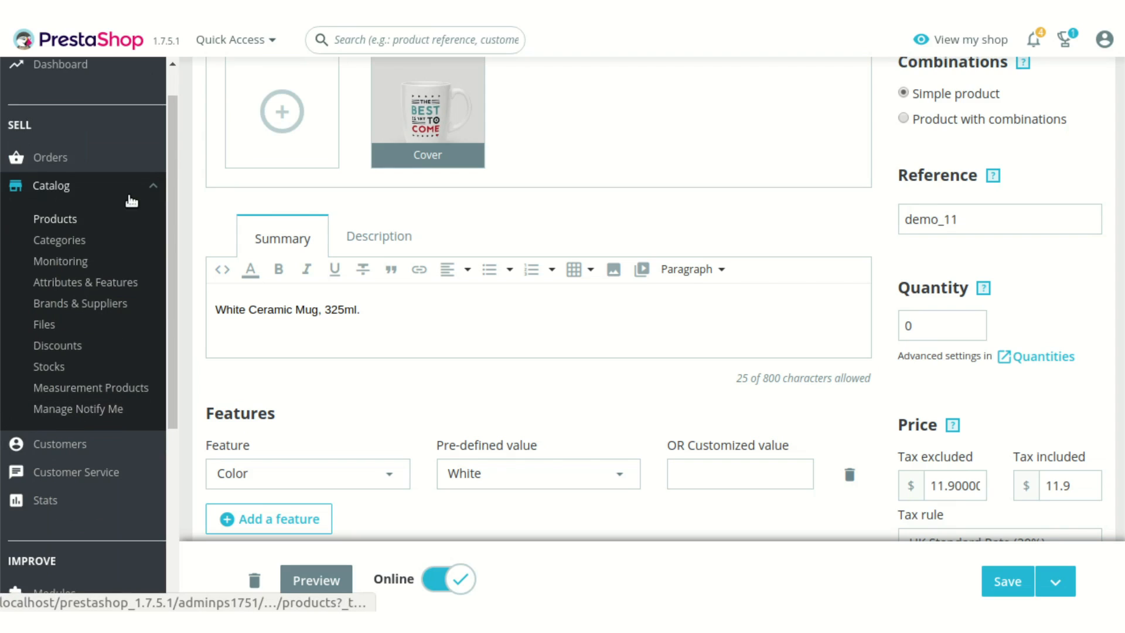
pyautogui.moveTo(77, 408)
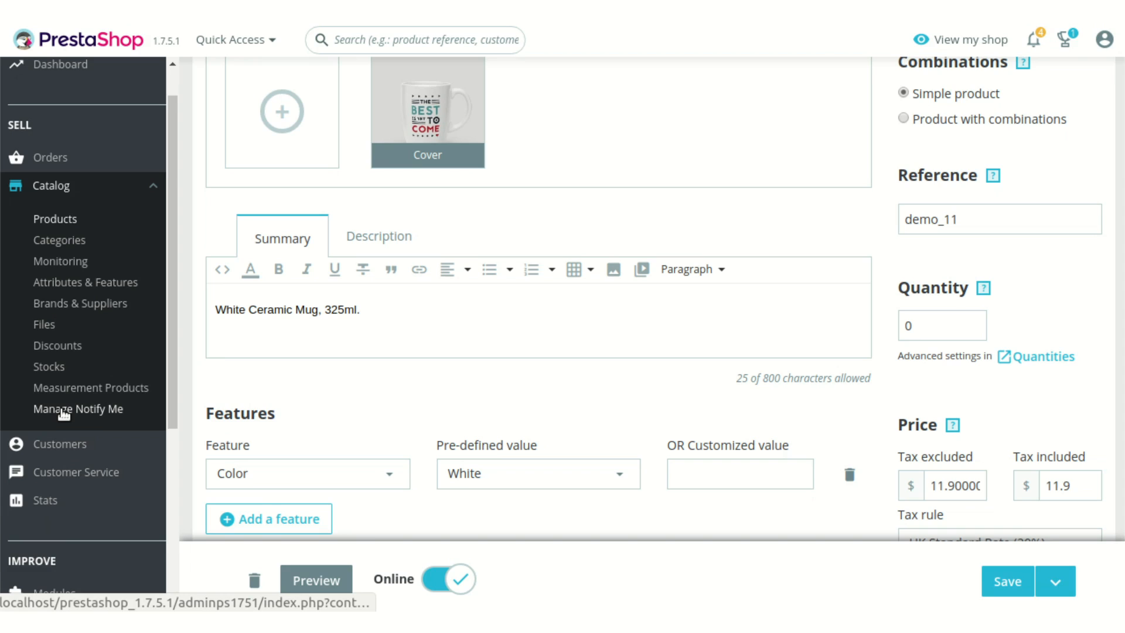
pyautogui.click(78, 408)
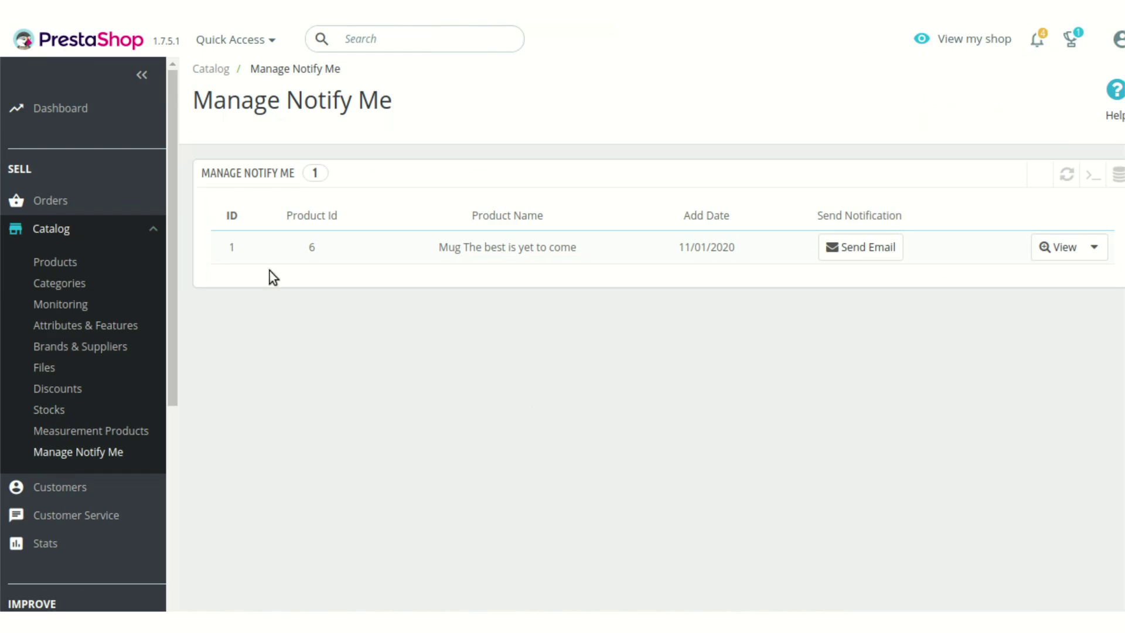
pyautogui.moveTo(1037, 145)
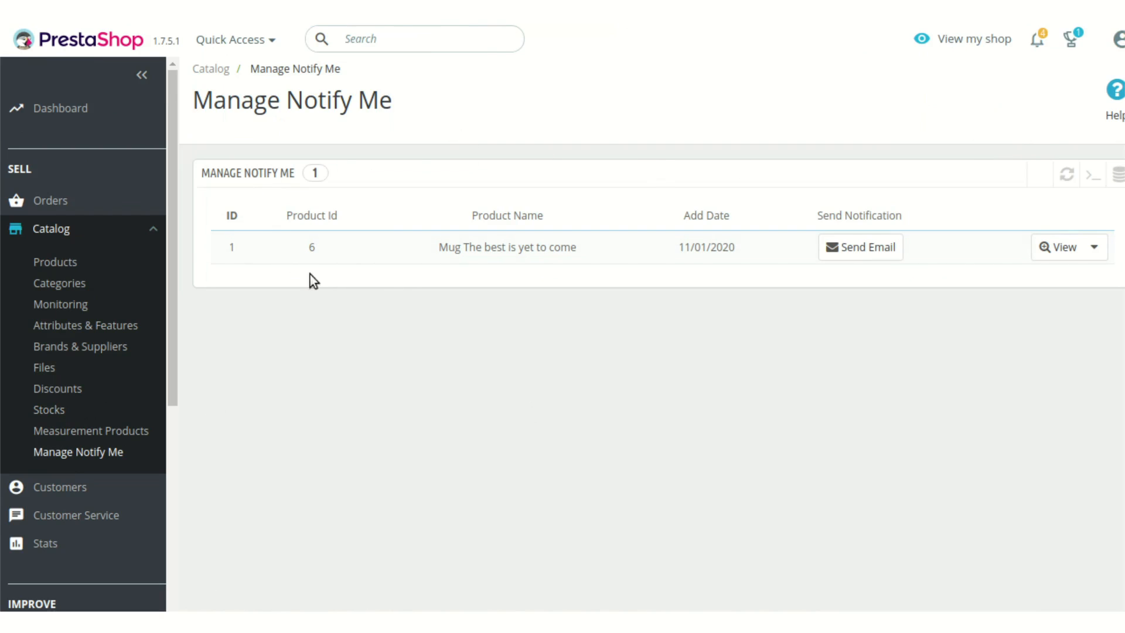
pyautogui.moveTo(711, 331)
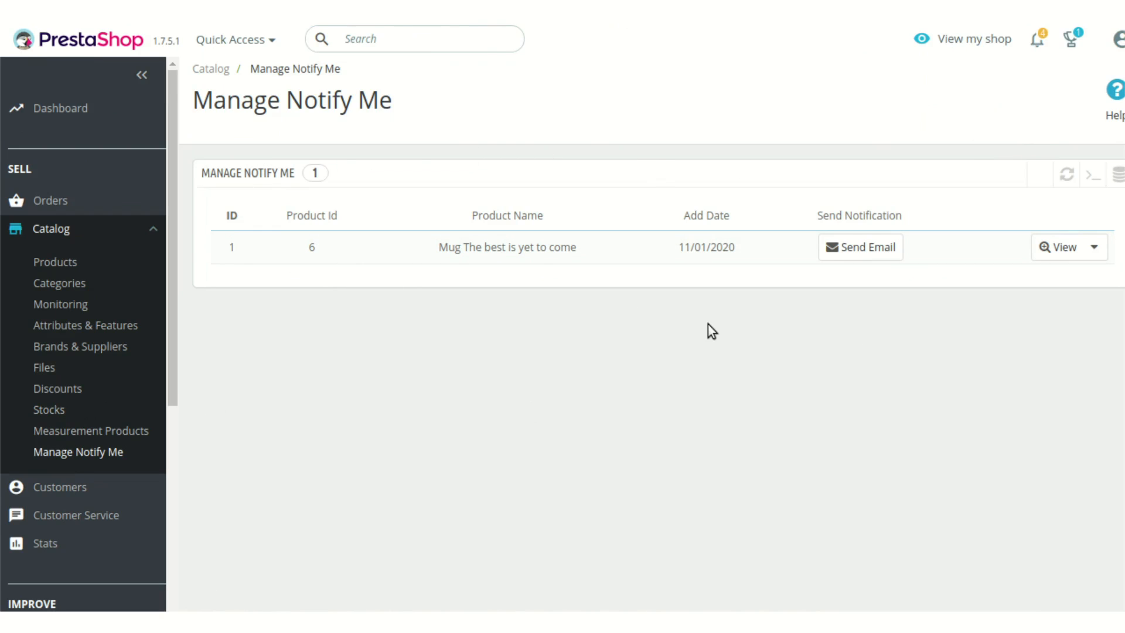
pyautogui.moveTo(666, 311)
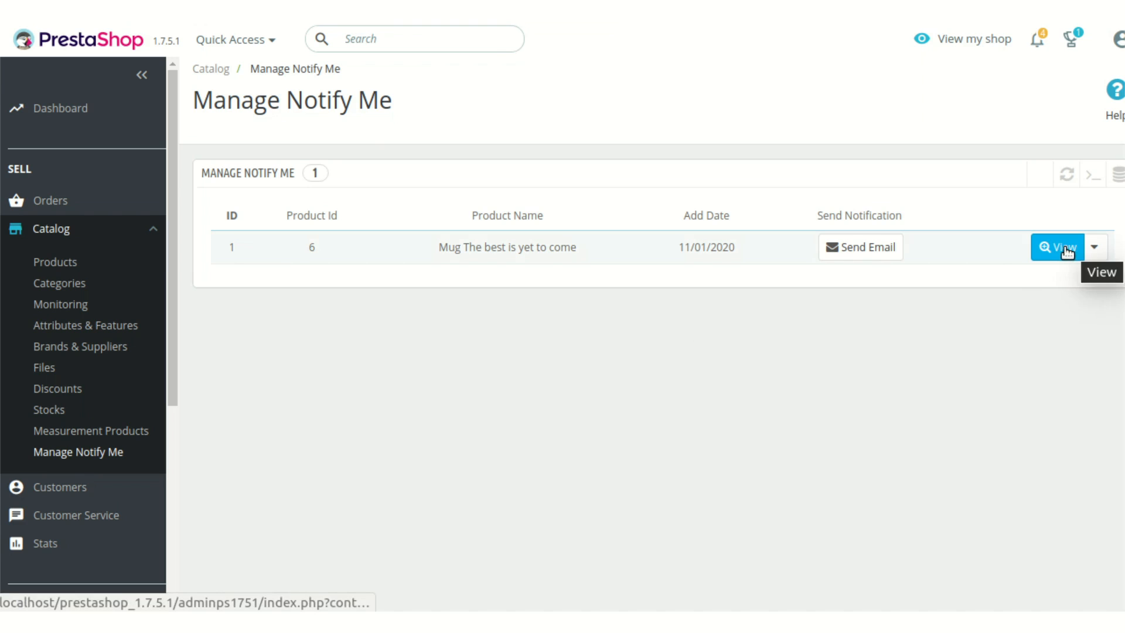
# Step: View the mug's one unnotified subscriber, then go back to the Manage Notify Me list
pyautogui.click(1057, 248)
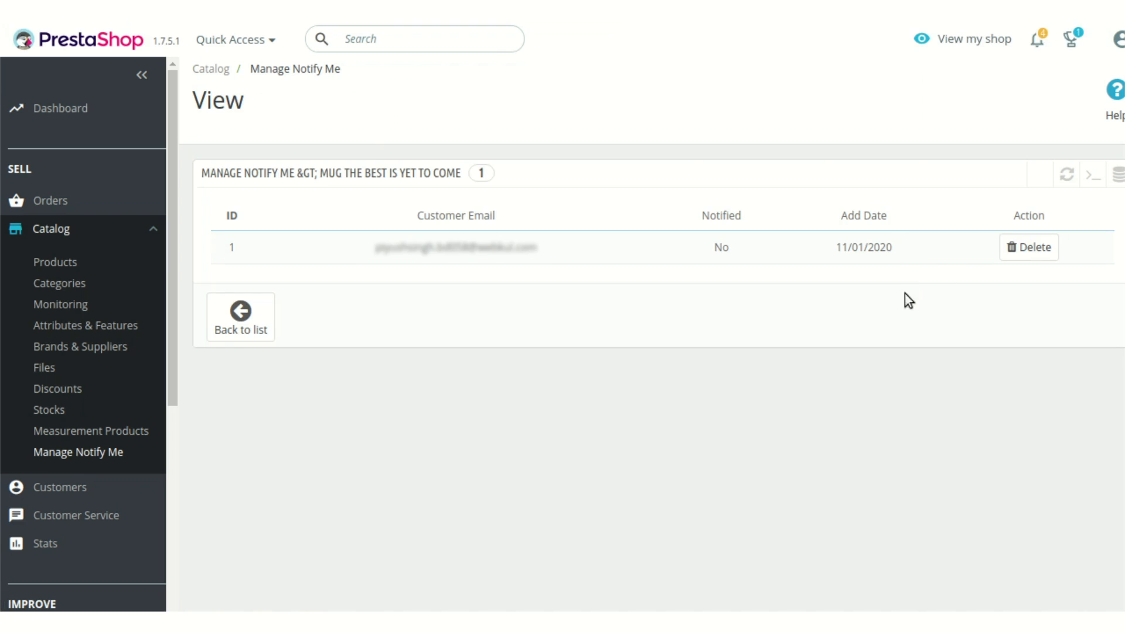
pyautogui.moveTo(1111, 204)
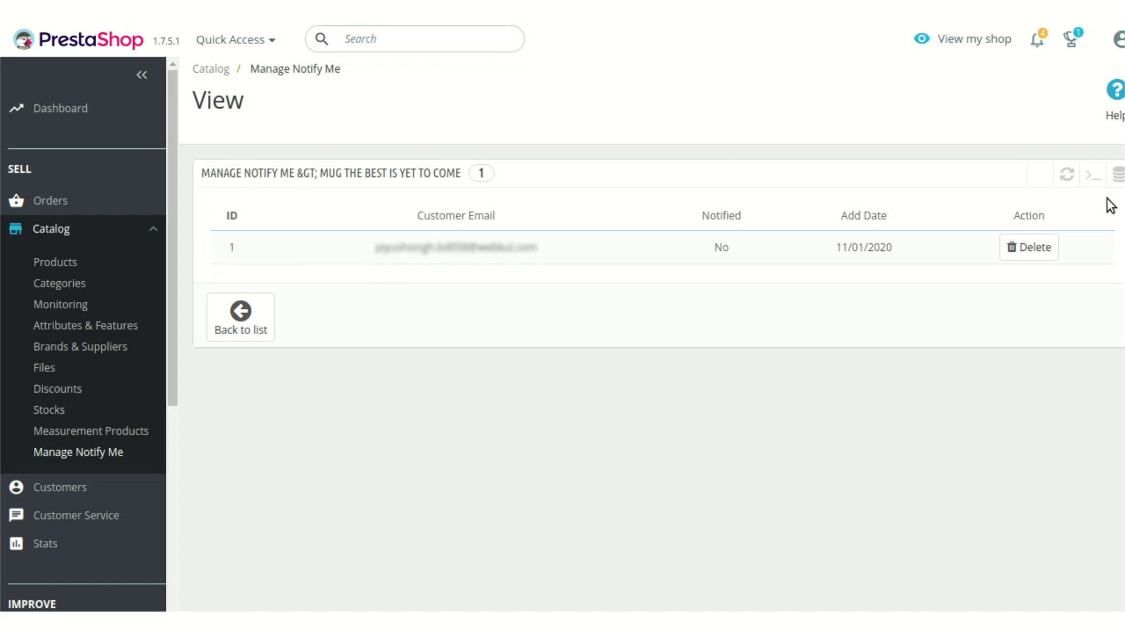
pyautogui.moveTo(948, 250)
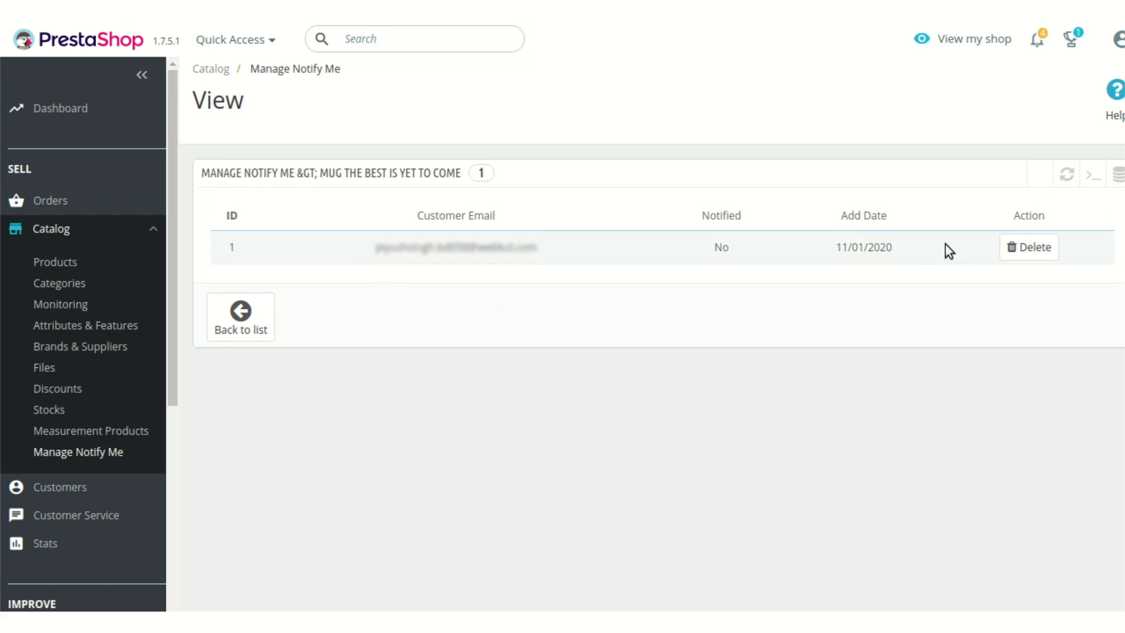
pyautogui.moveTo(921, 287)
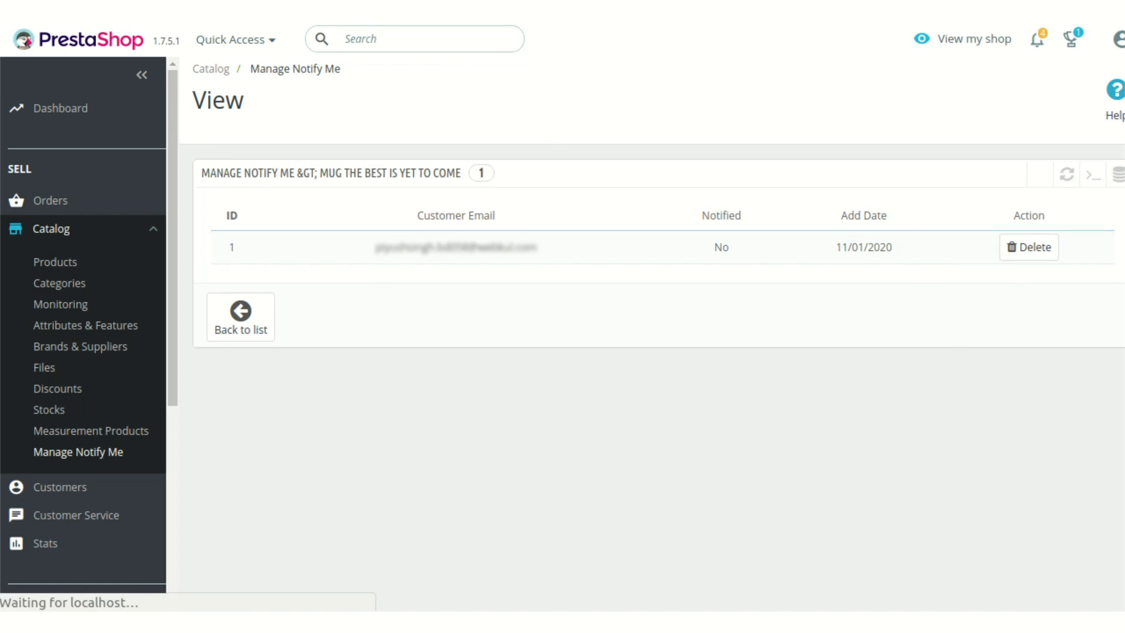
pyautogui.click(240, 317)
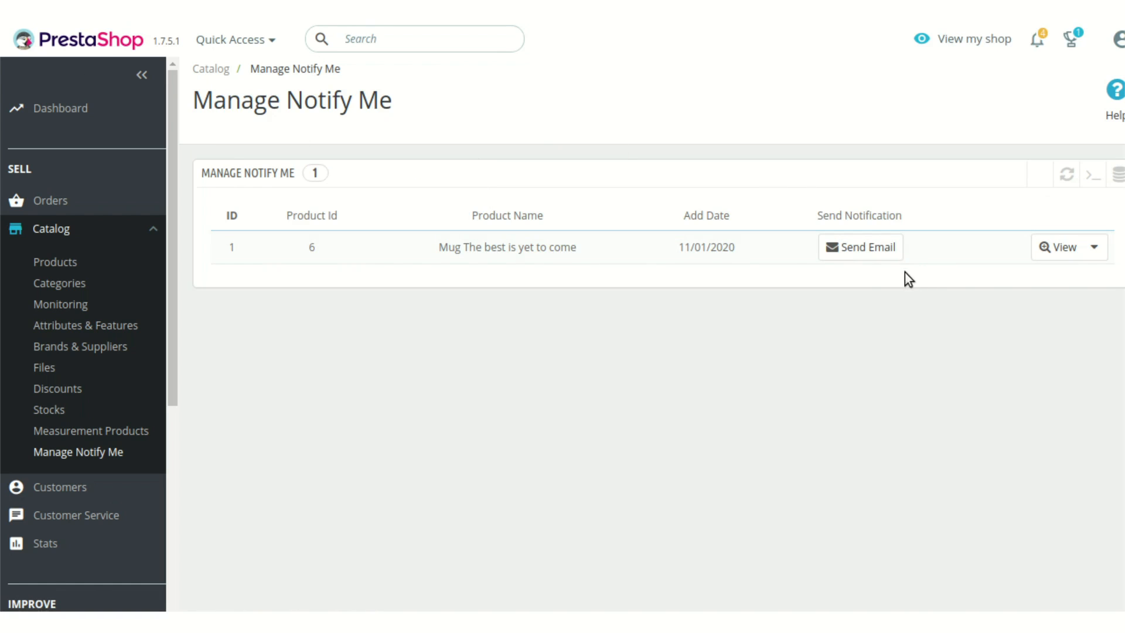
pyautogui.moveTo(850, 277)
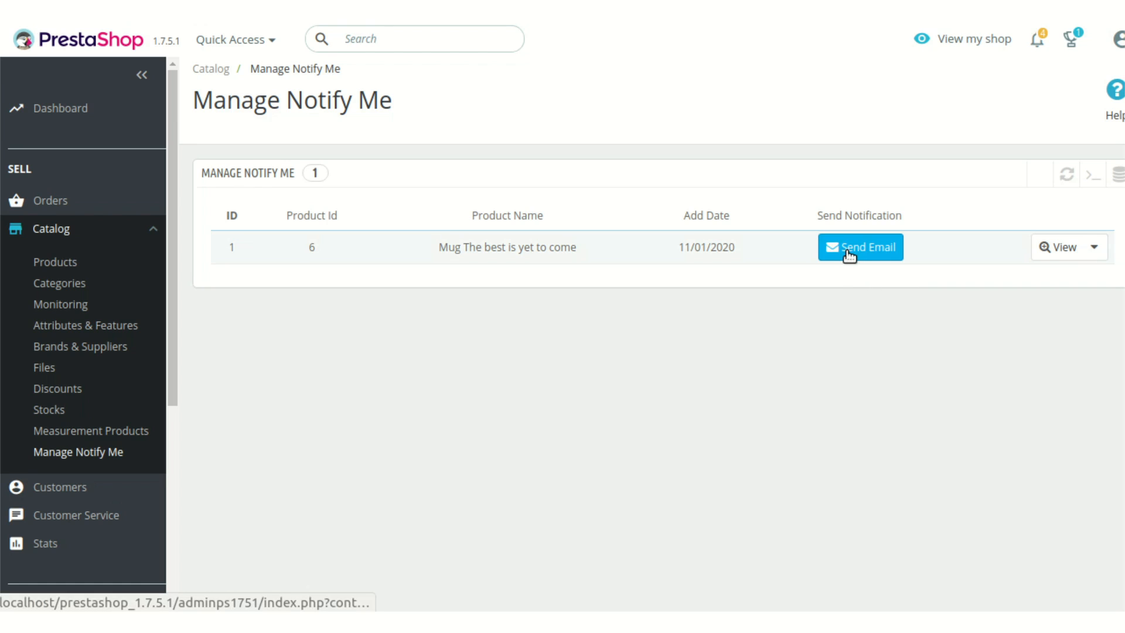
pyautogui.moveTo(875, 274)
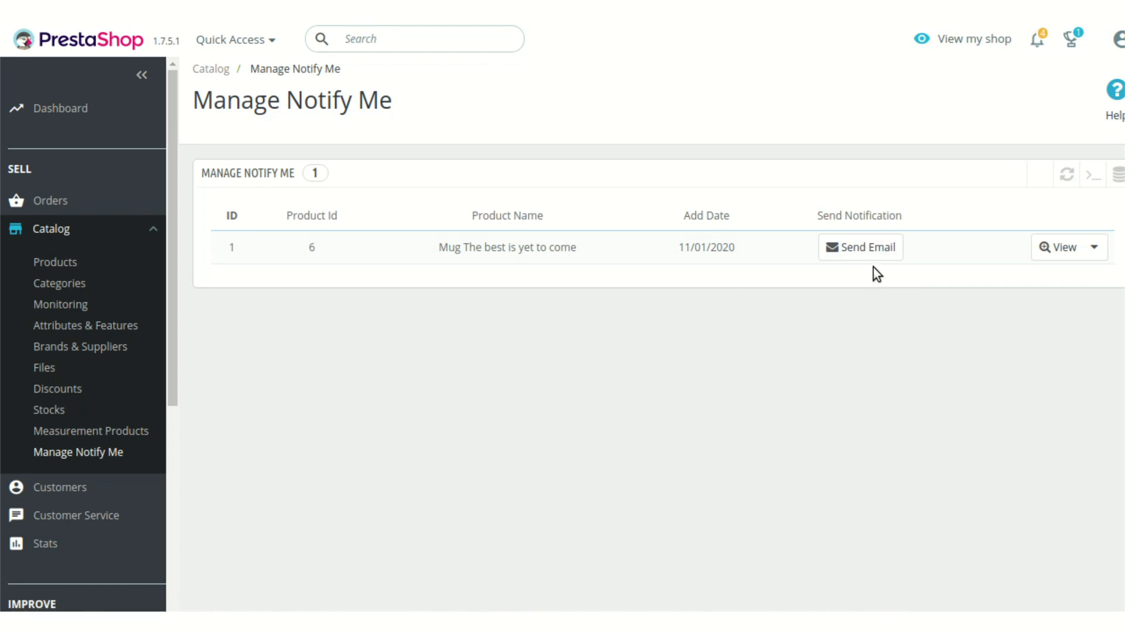
pyautogui.moveTo(864, 268)
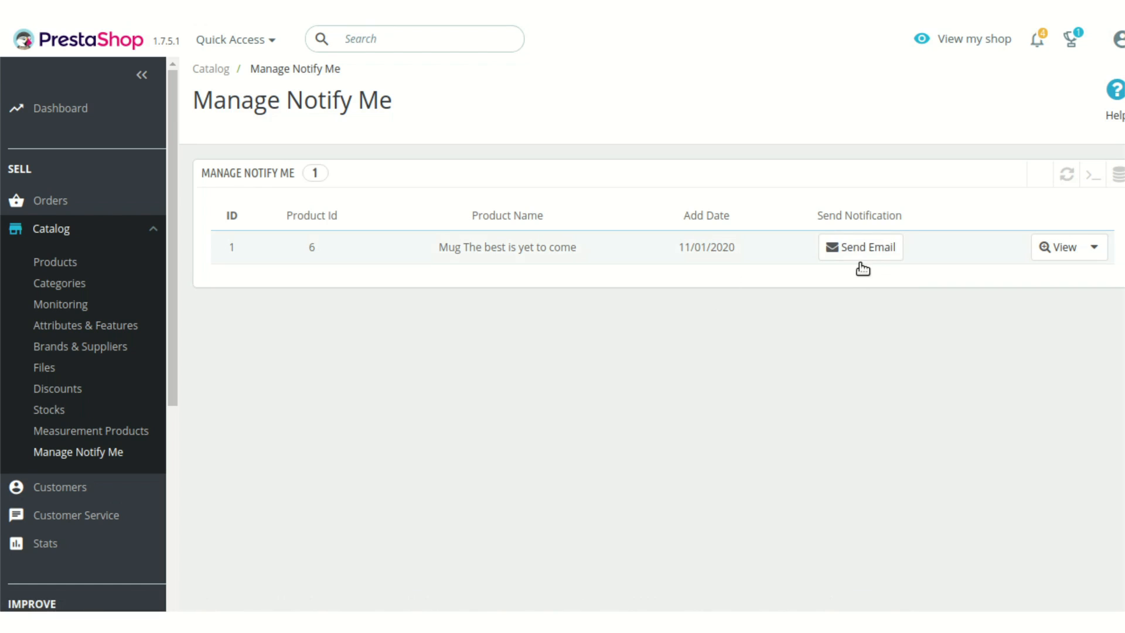
# Step: Send Email for the mug, getting the 'Product quantity is not available' error
pyautogui.click(860, 247)
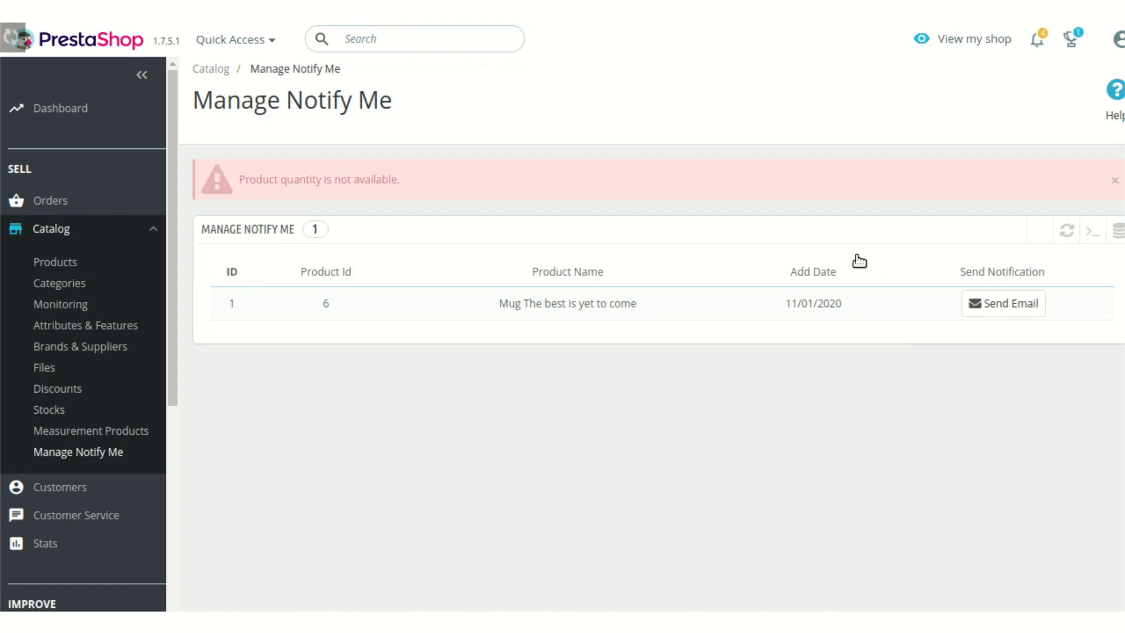
pyautogui.moveTo(711, 408)
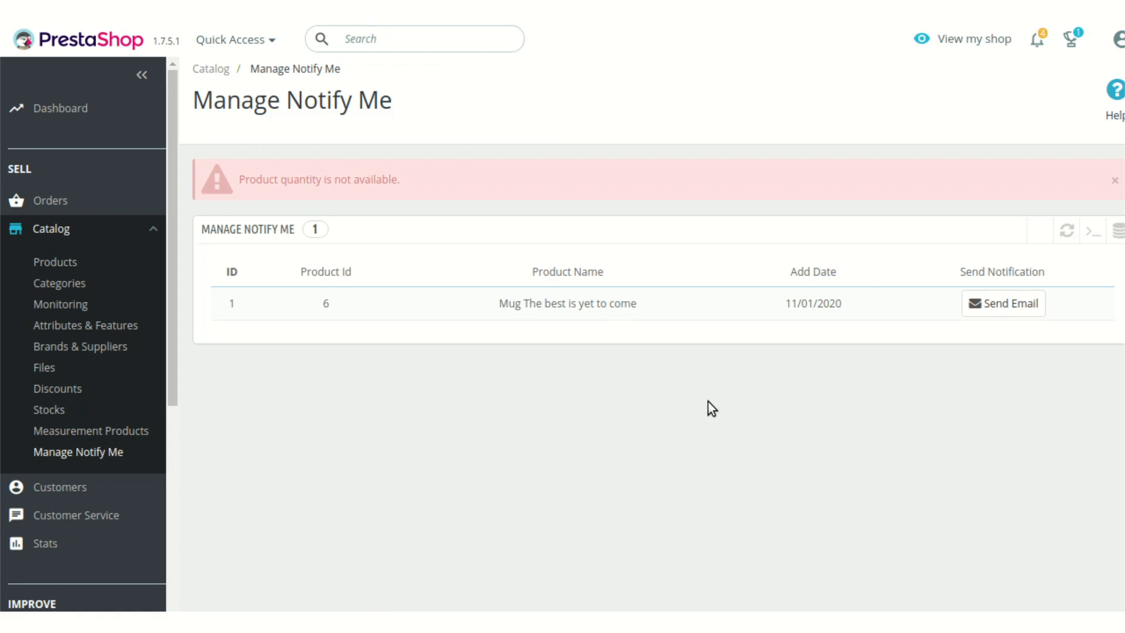
pyautogui.moveTo(243, 214)
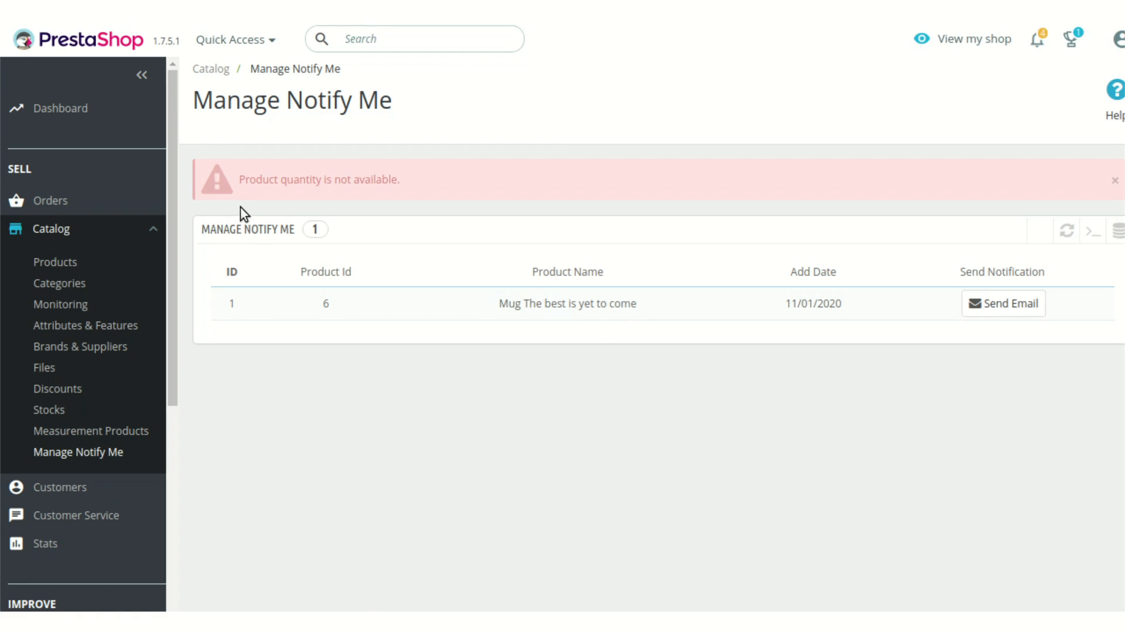
pyautogui.moveTo(714, 216)
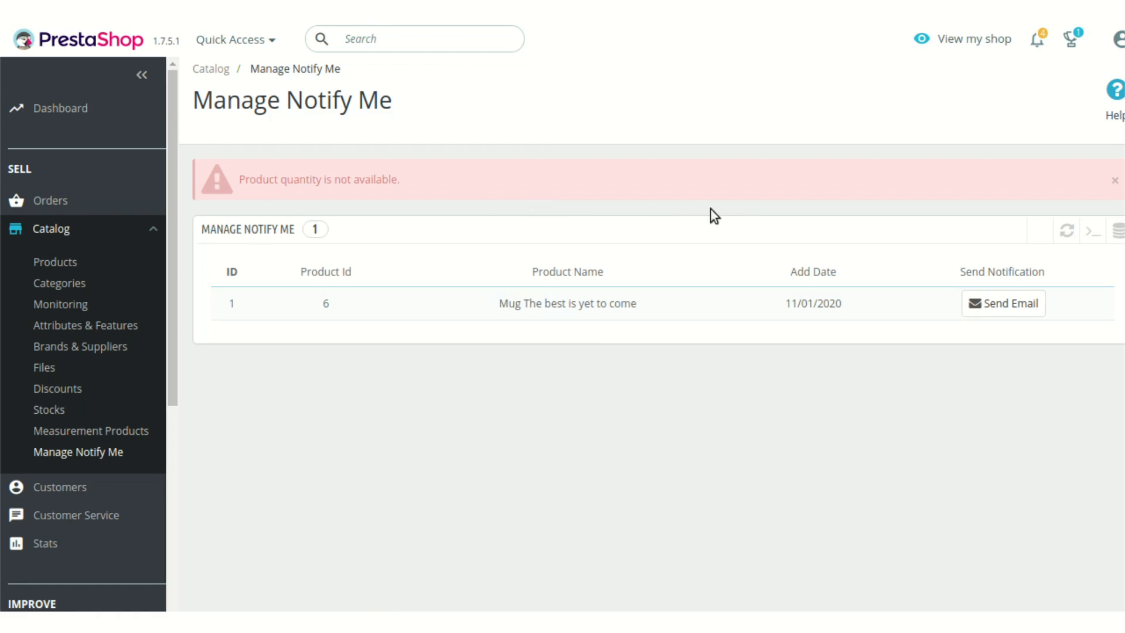
pyautogui.moveTo(685, 233)
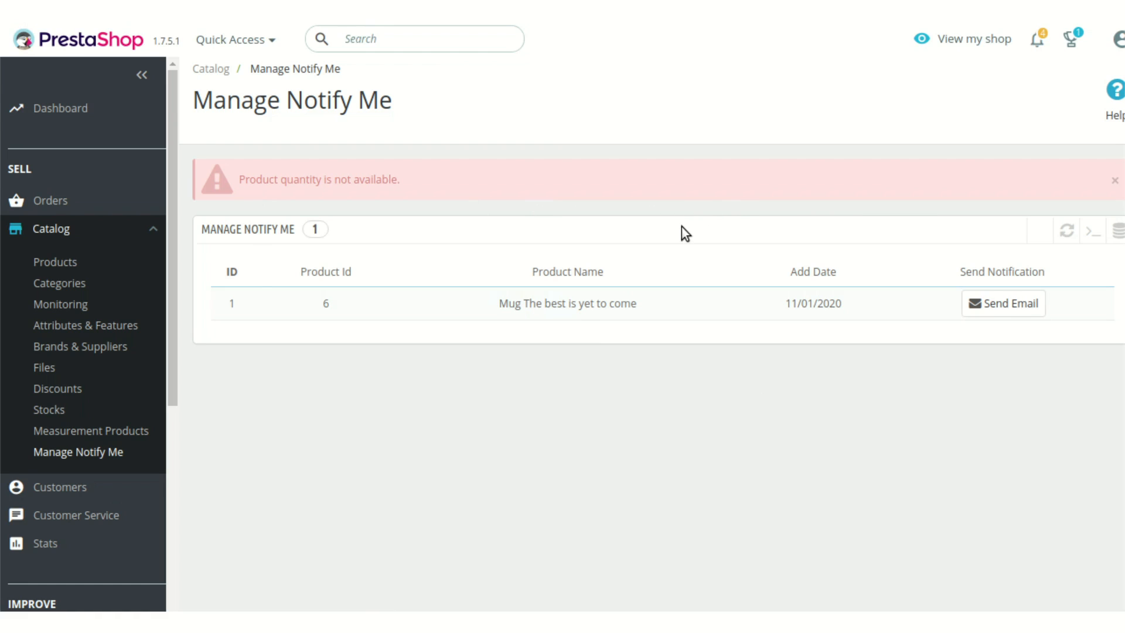
pyautogui.moveTo(55, 262)
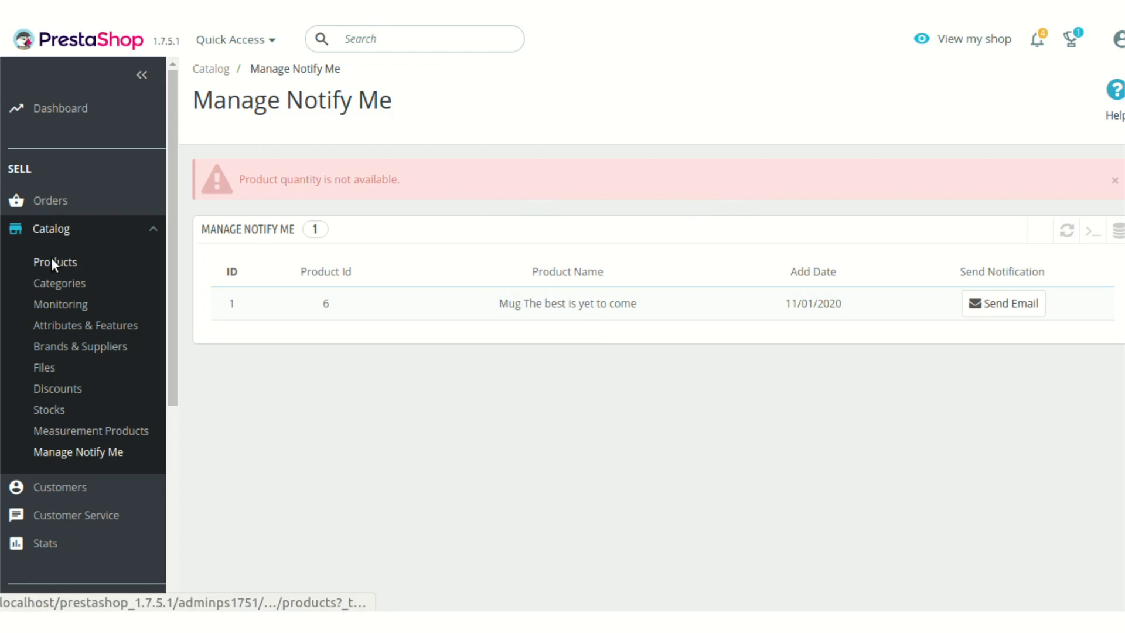
# Step: Edit the mug from the products list, raise Quantity from 0 to 200 and save
pyautogui.click(55, 261)
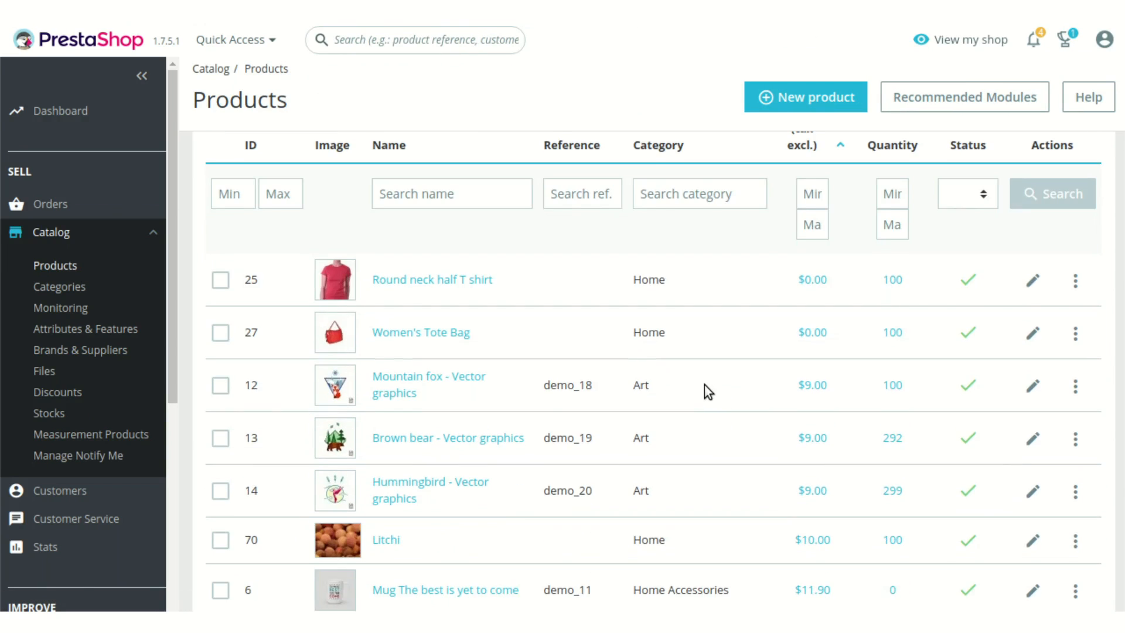
pyautogui.scroll(-3)
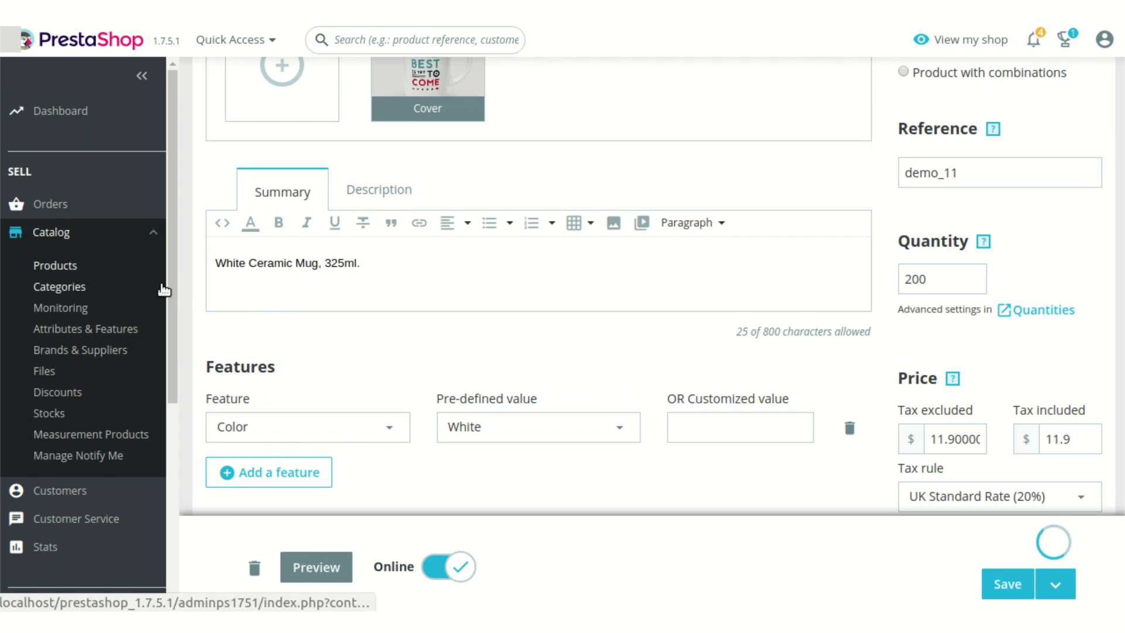
pyautogui.moveTo(109, 291)
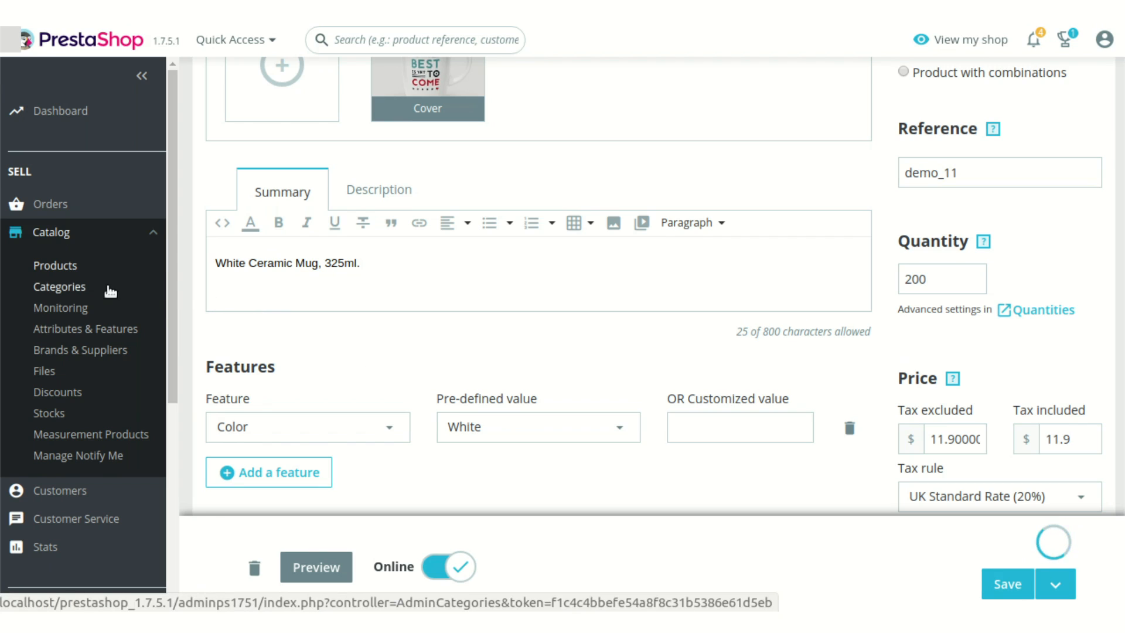
pyautogui.moveTo(78, 455)
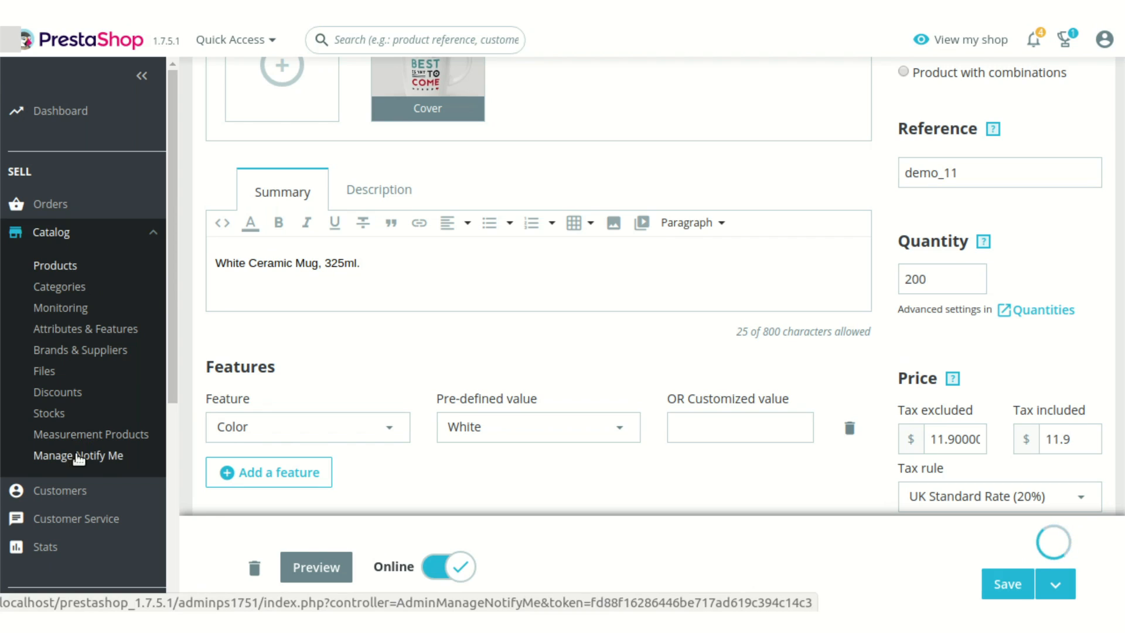
pyautogui.click(1006, 583)
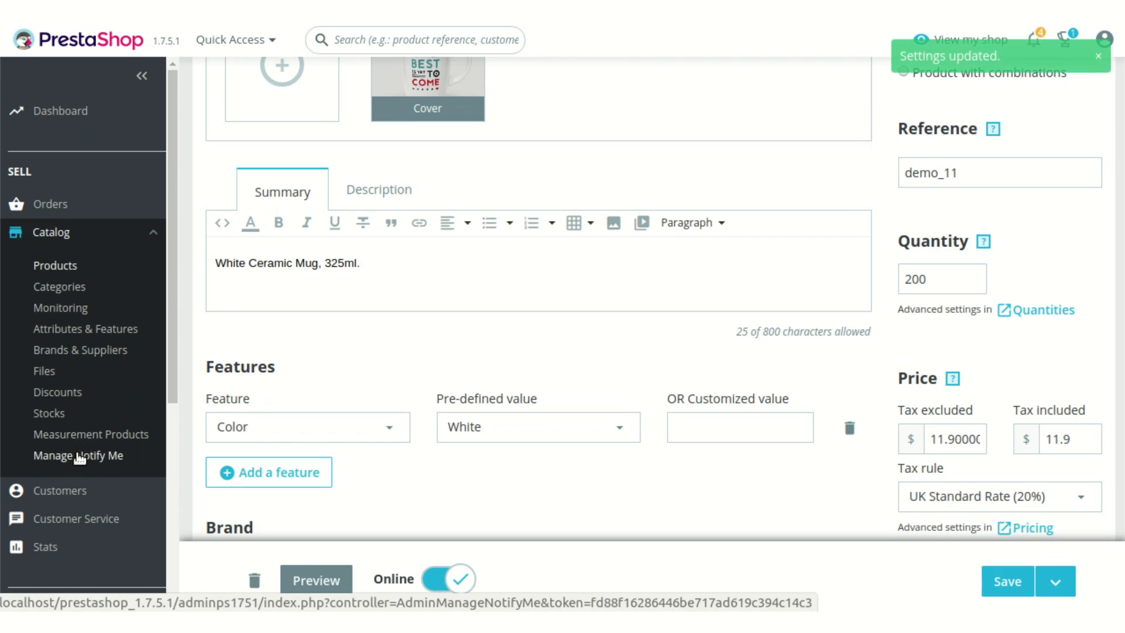
# Step: From Manage Notify Me, send the back-in-stock email for the restocked mug
pyautogui.click(79, 455)
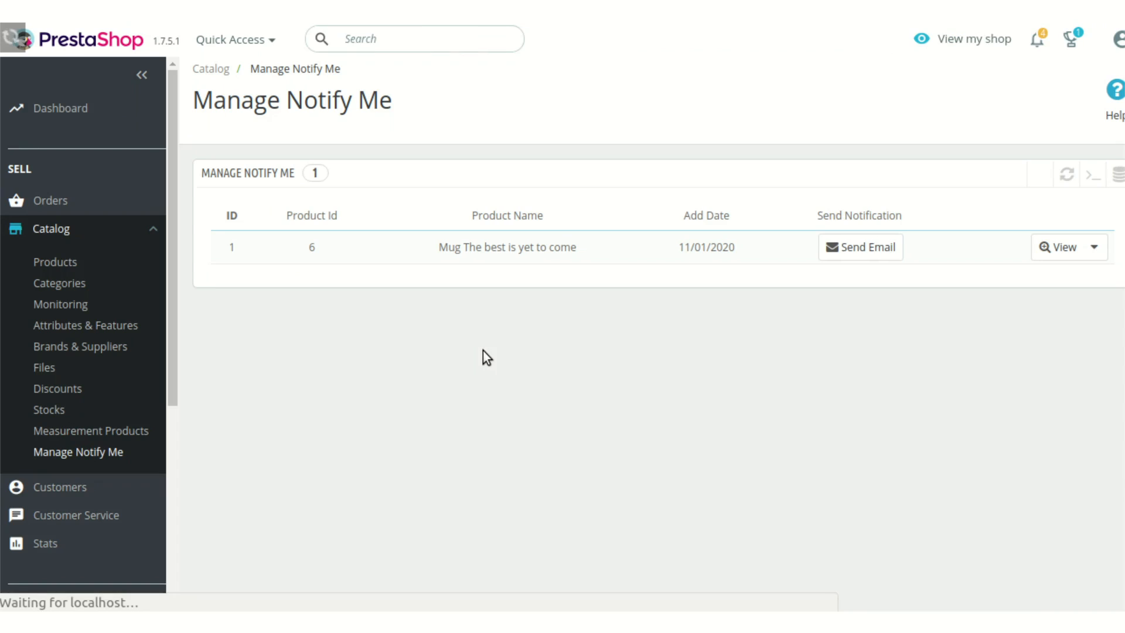
pyautogui.moveTo(798, 341)
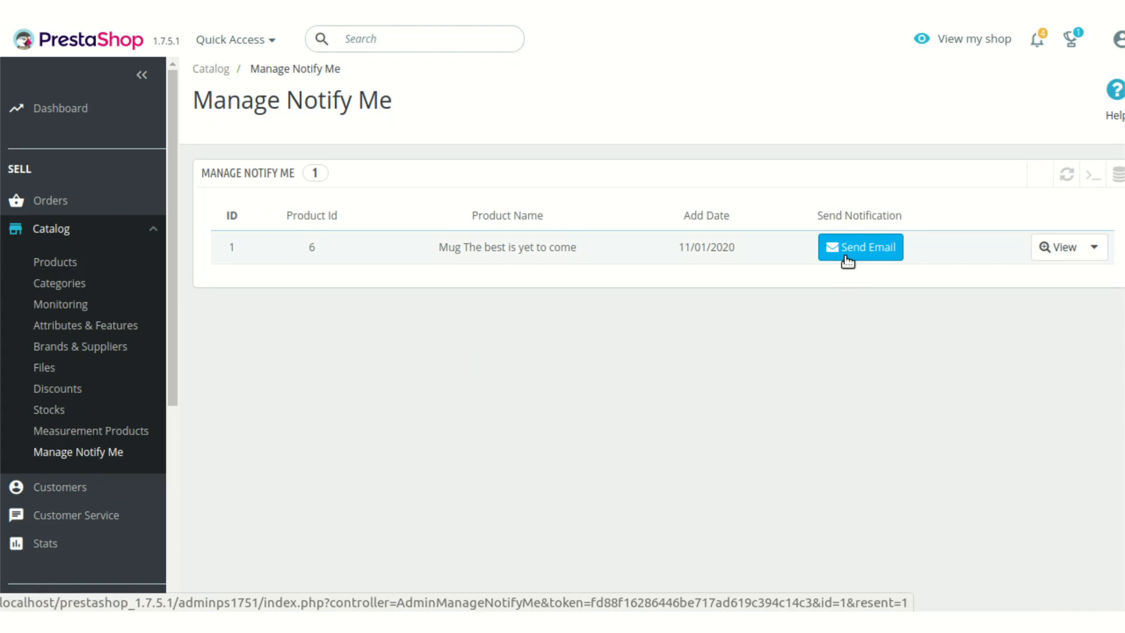
pyautogui.moveTo(839, 261)
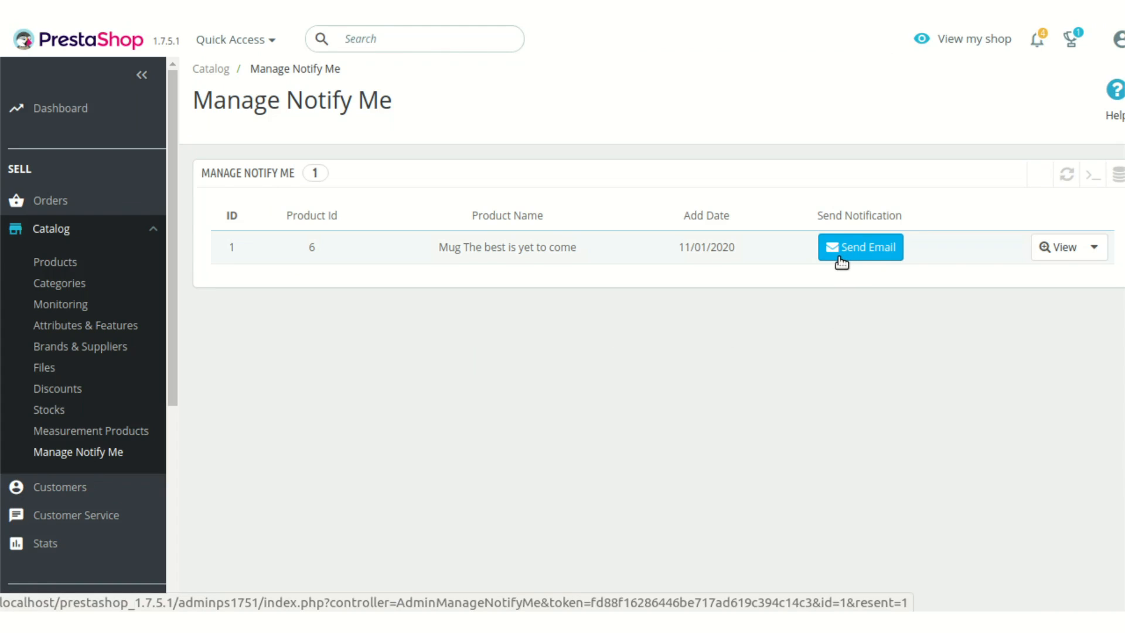
pyautogui.click(859, 248)
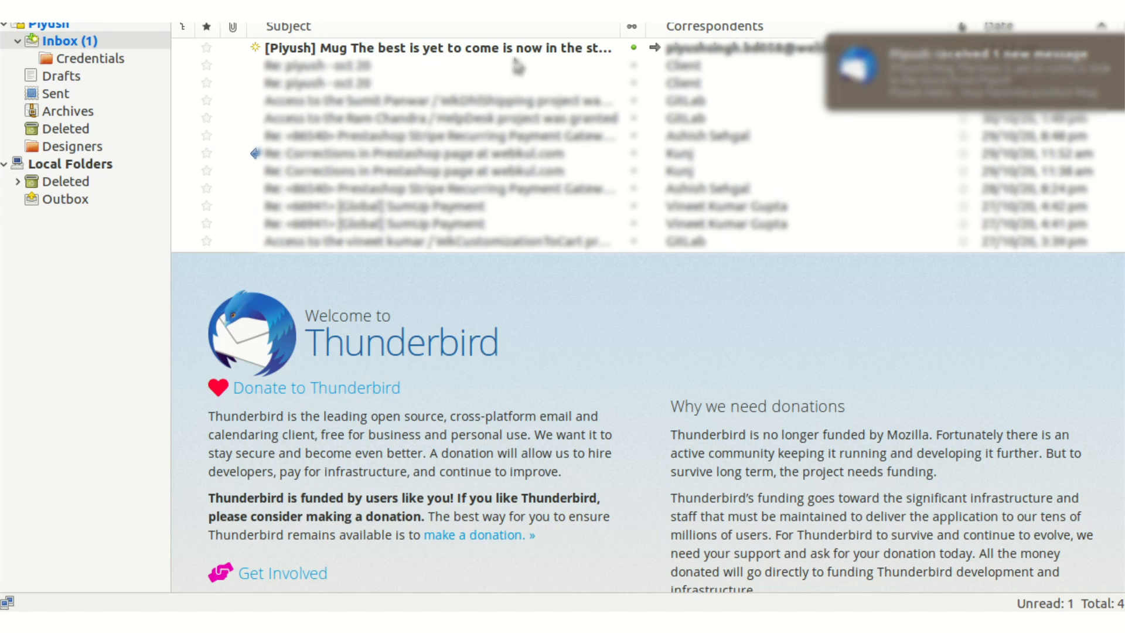
# Step: Read the '[Piyush] Mug The best is yet to come is now in the store' message in the Inbox
pyautogui.click(431, 48)
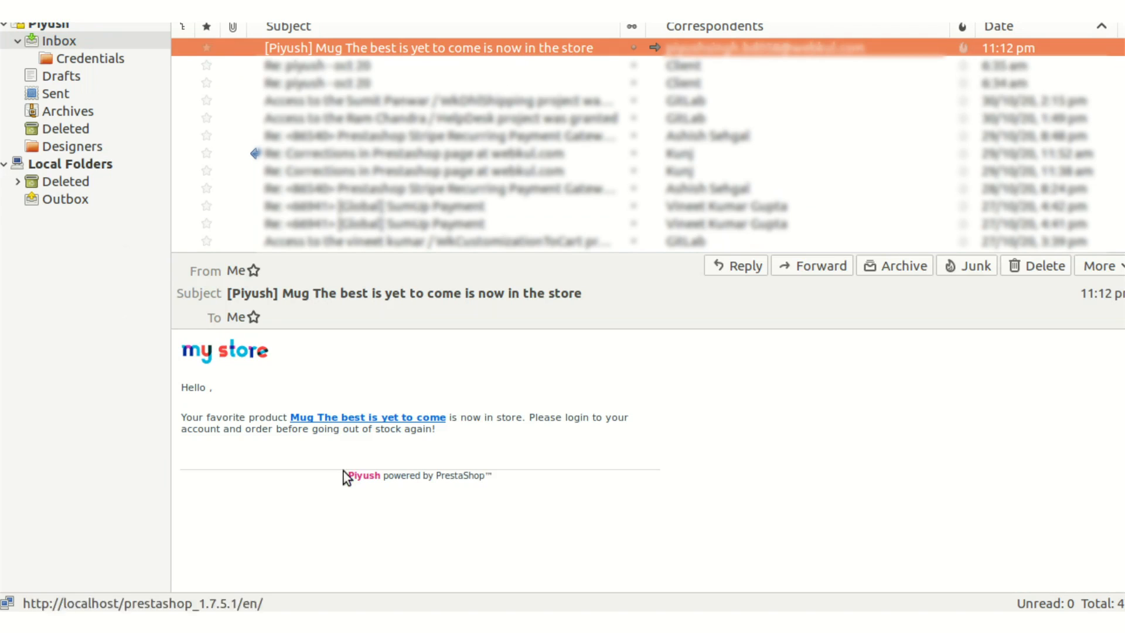
pyautogui.moveTo(601, 442)
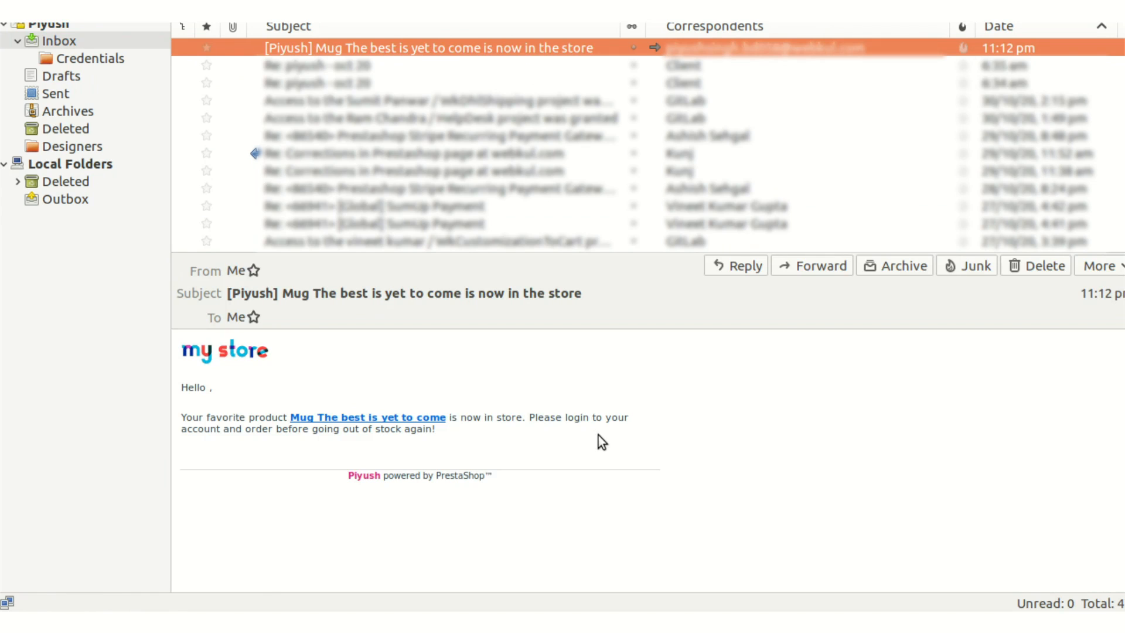
pyautogui.moveTo(503, 348)
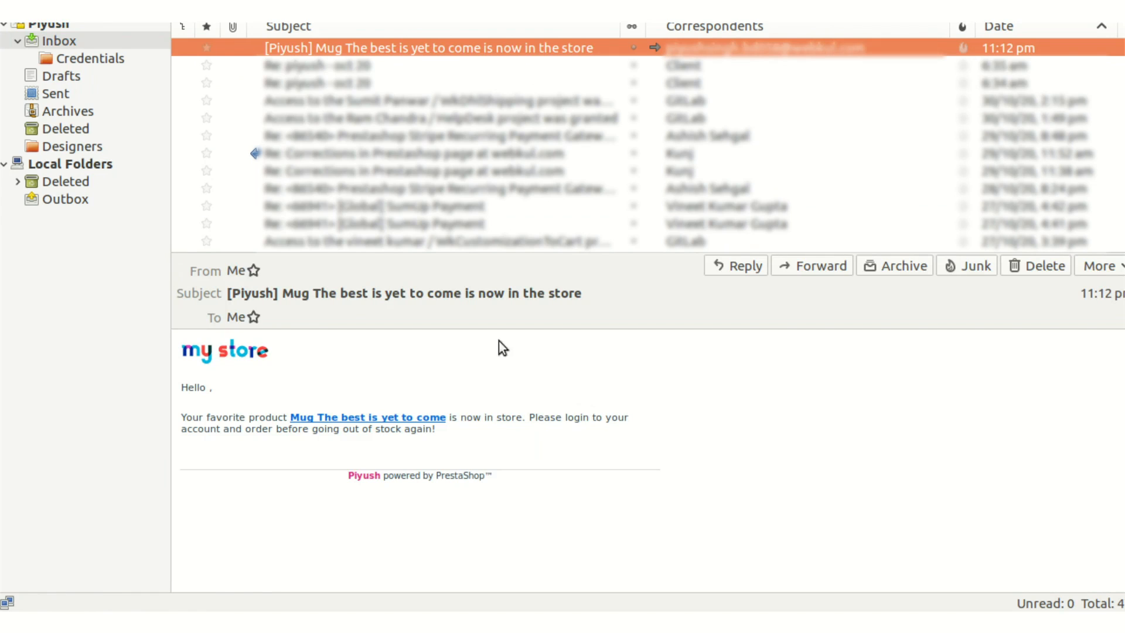
pyautogui.moveTo(18, 77)
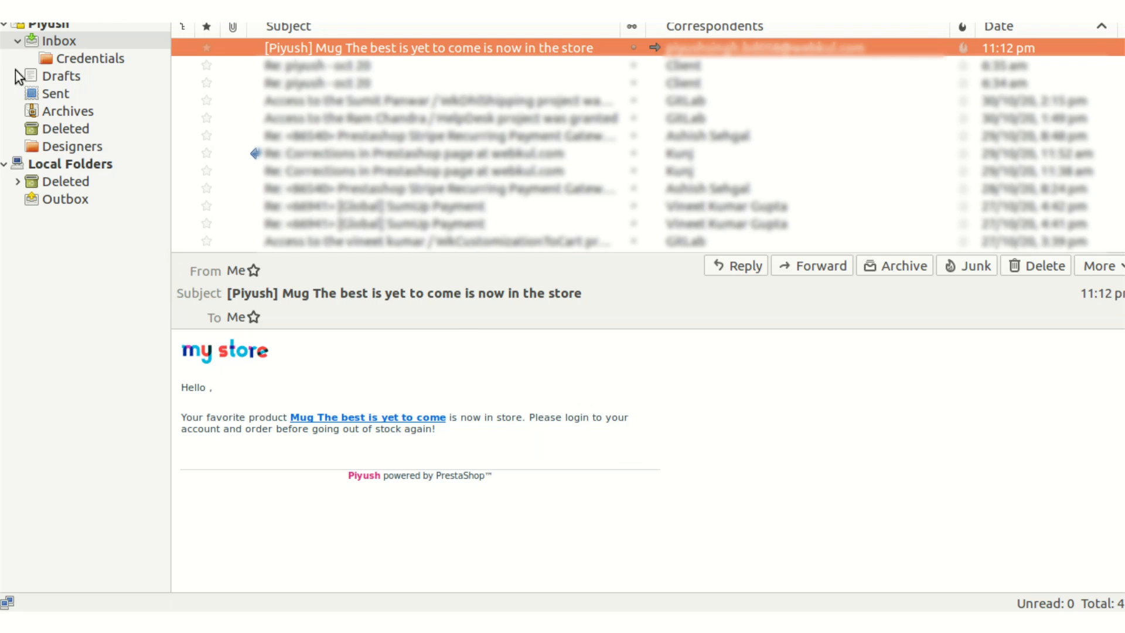